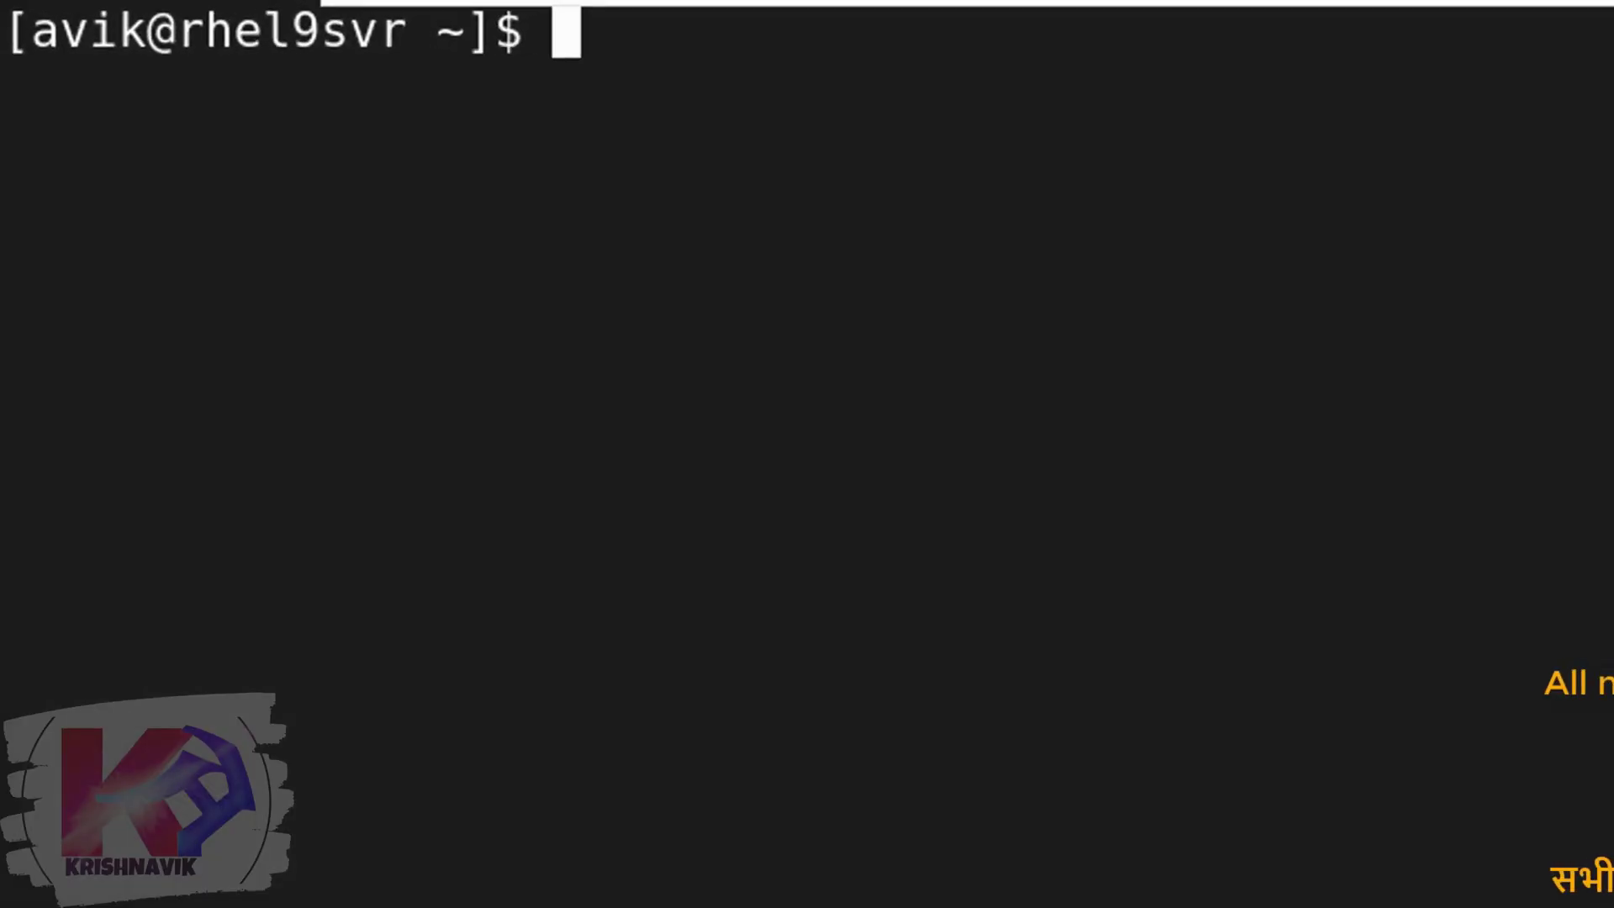
- Search /etc/group for developers and confirm the group exists with GID 1001
key(Return)
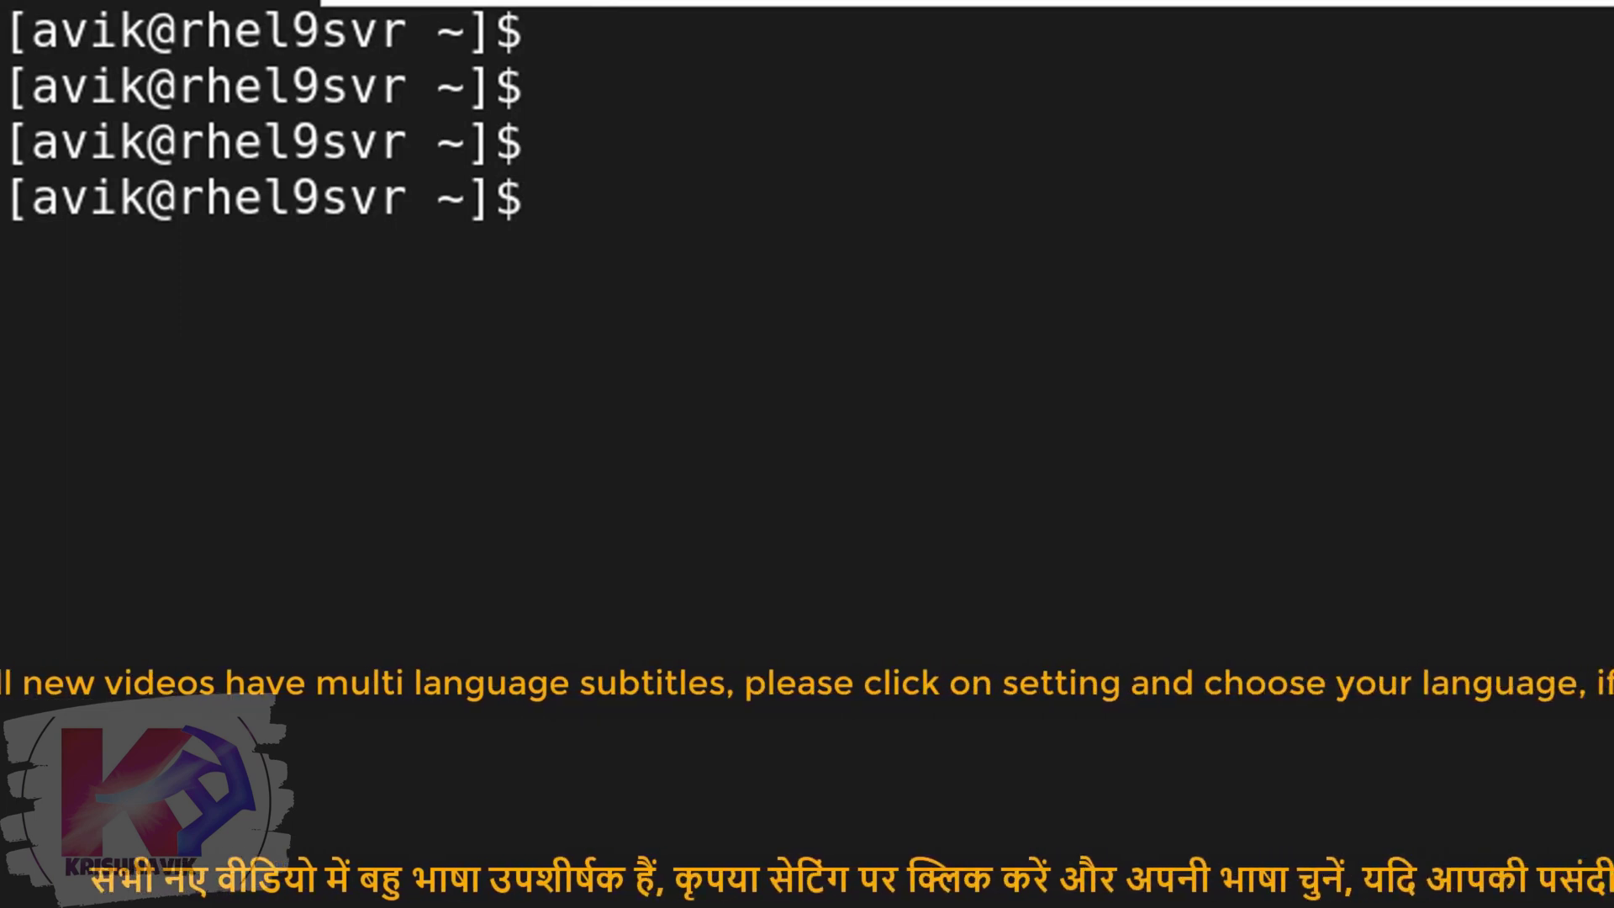
text(ca)
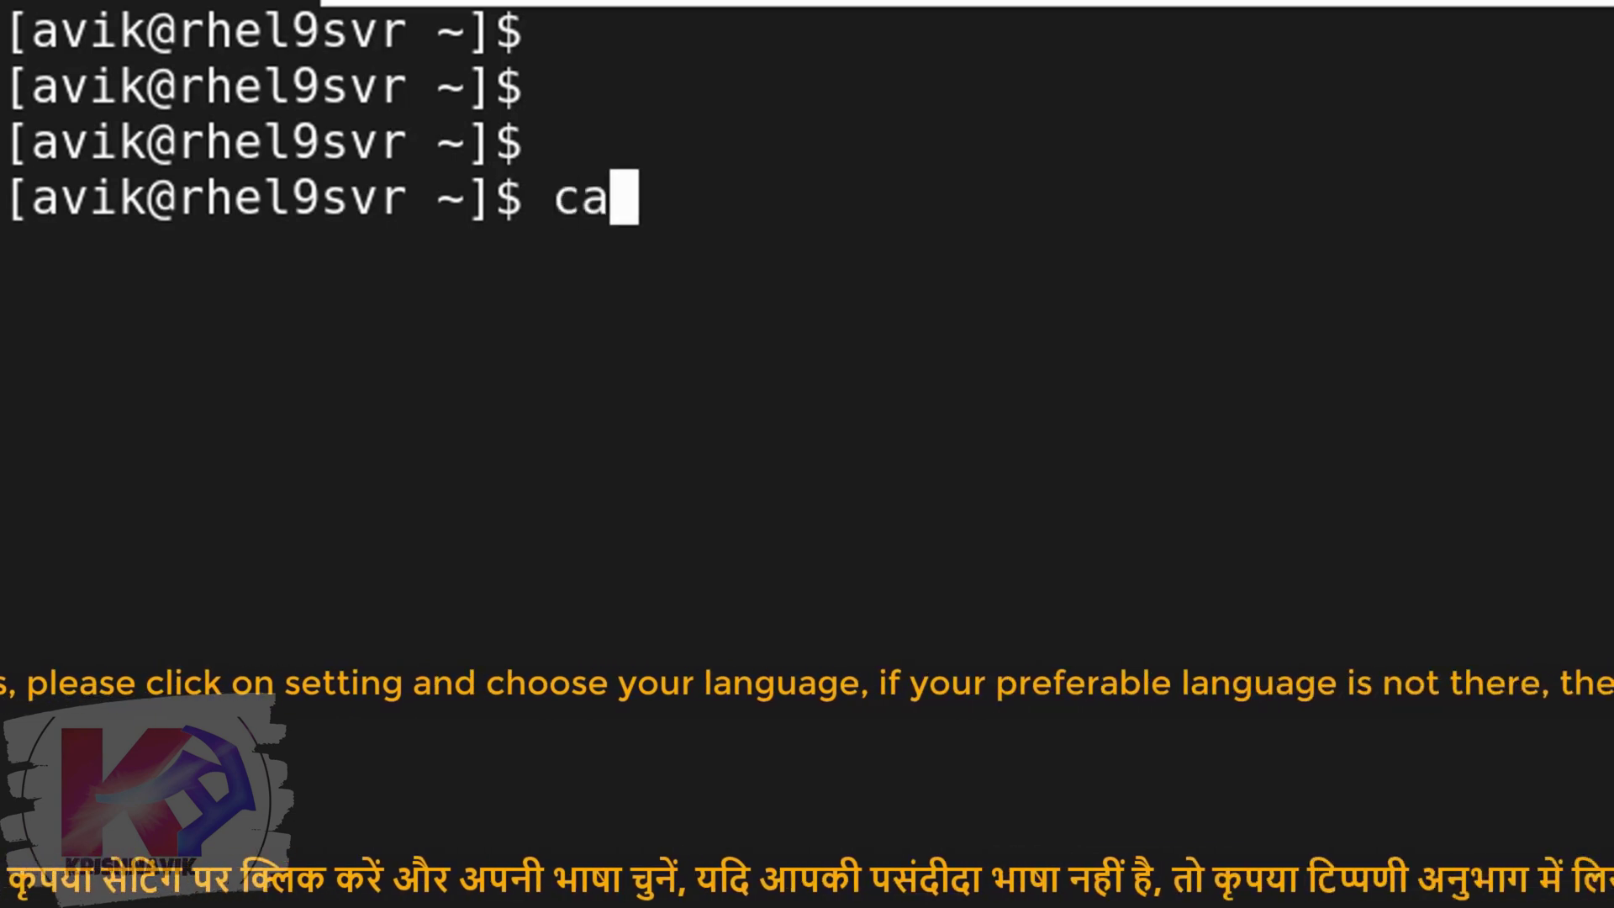
text(t /etc/group)
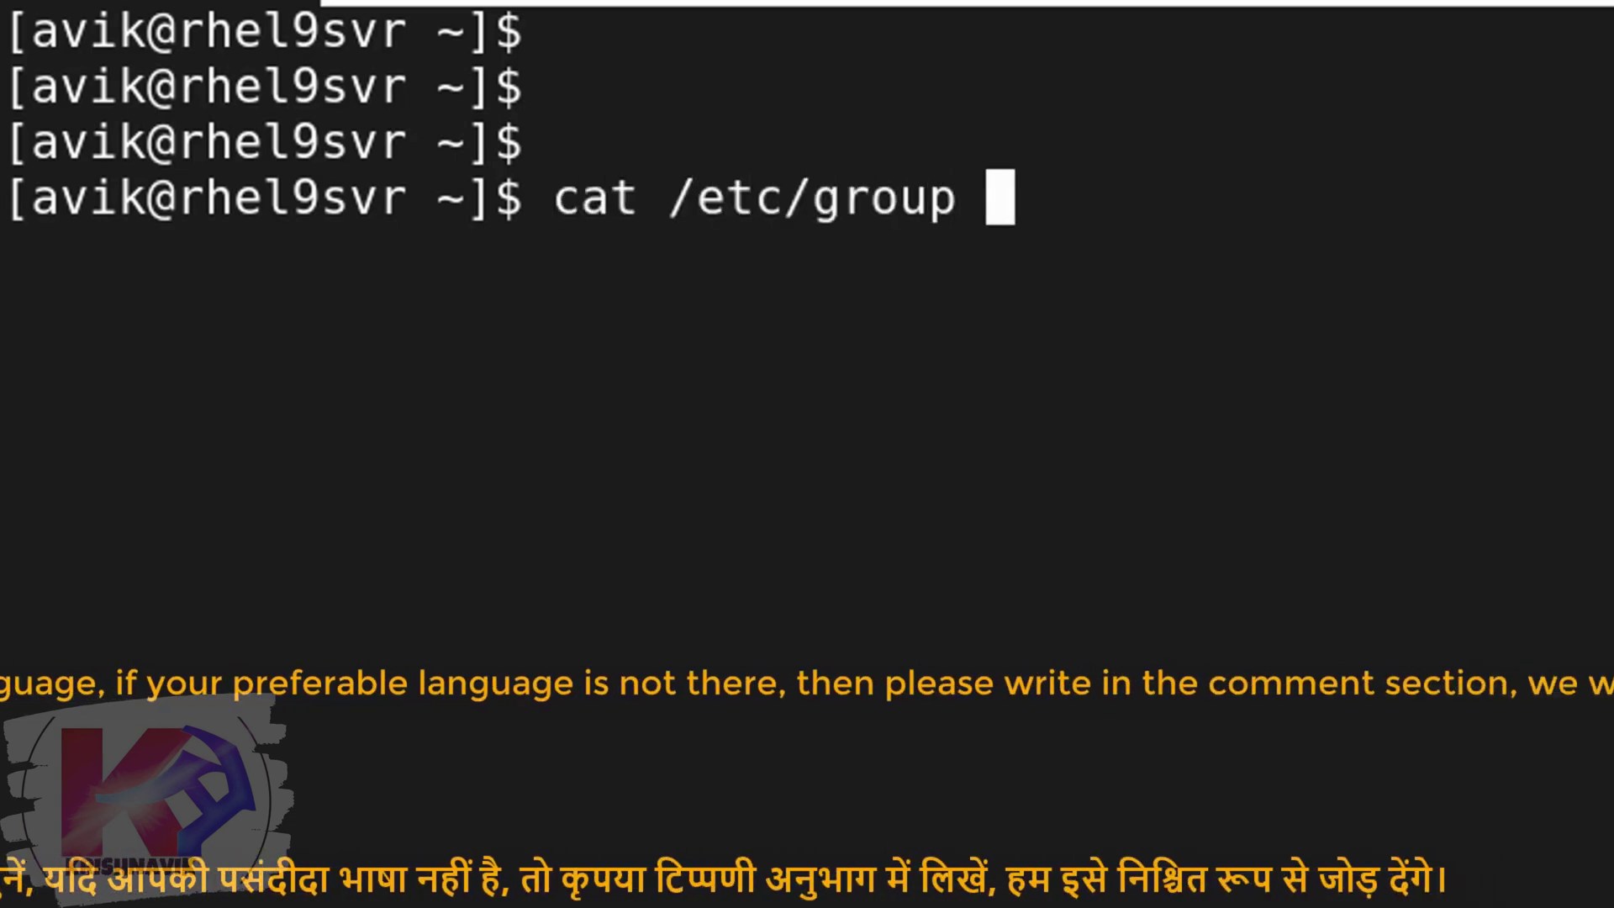
text(| grep develope)
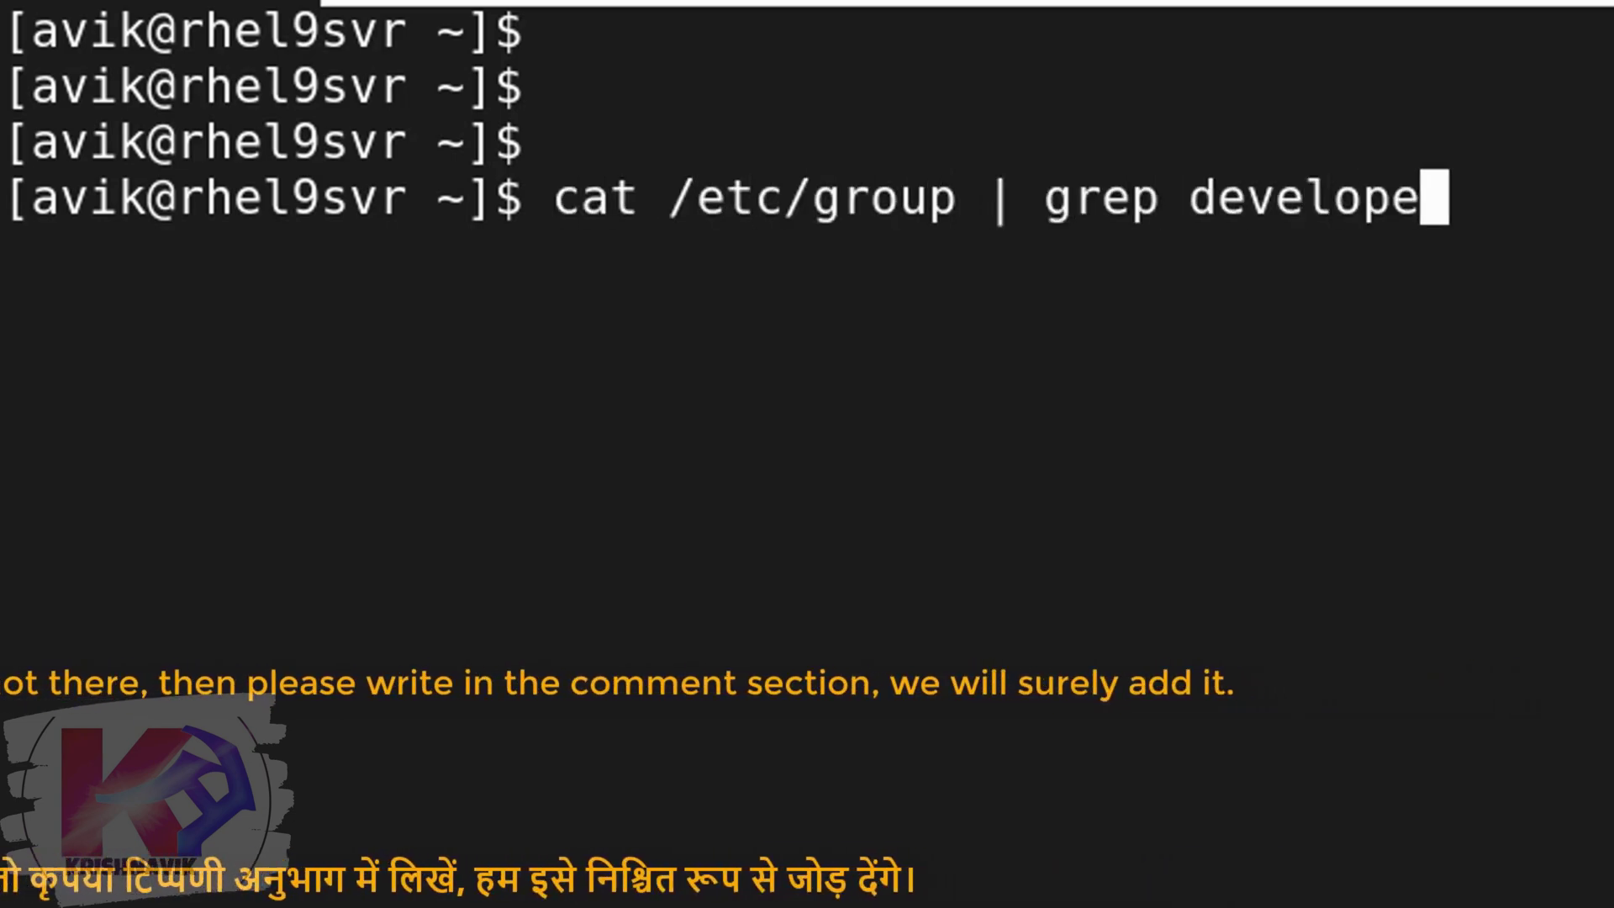
key(Return)
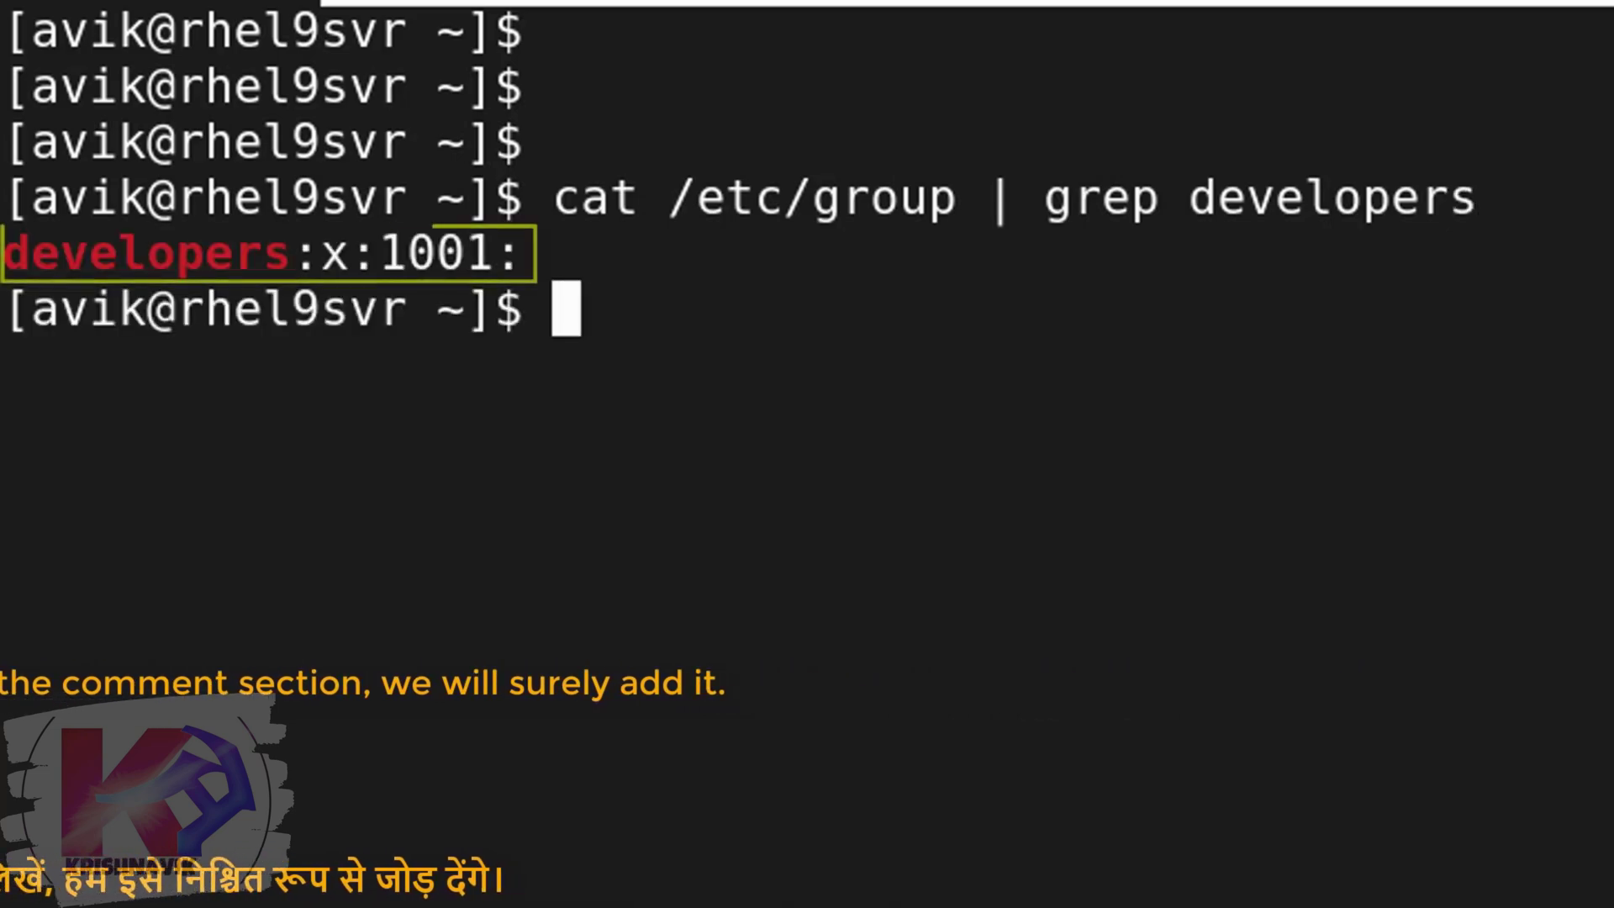
key(Return)
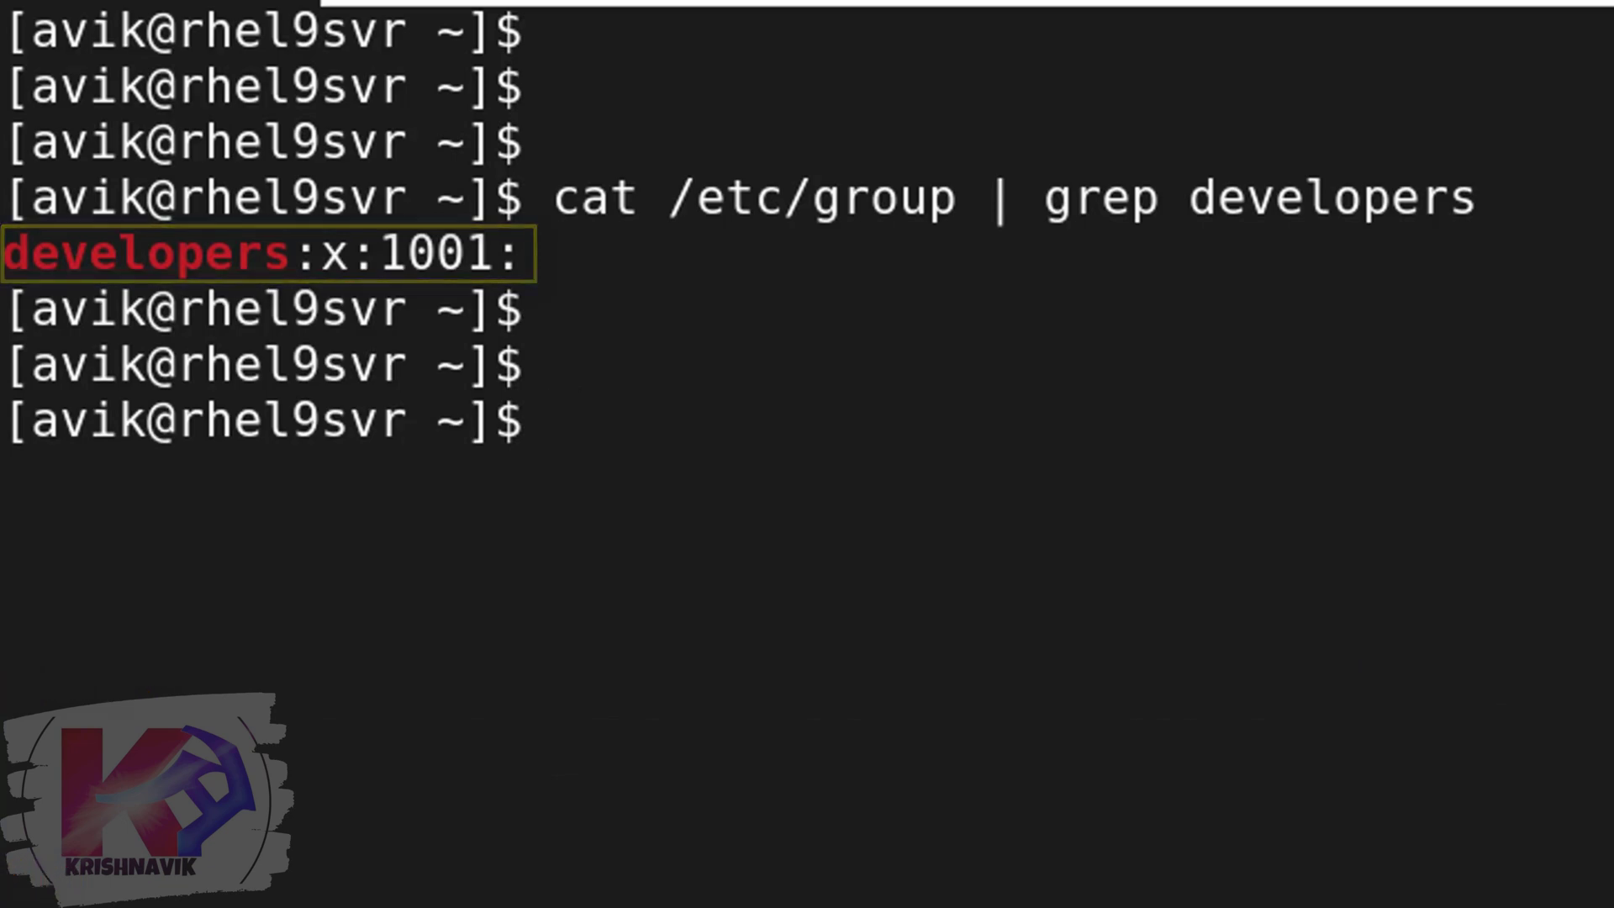
- Search /etc/passwd for aarav and confirm no such account exists, then begin a sudo command
text(cat /etc/group | grep developers)
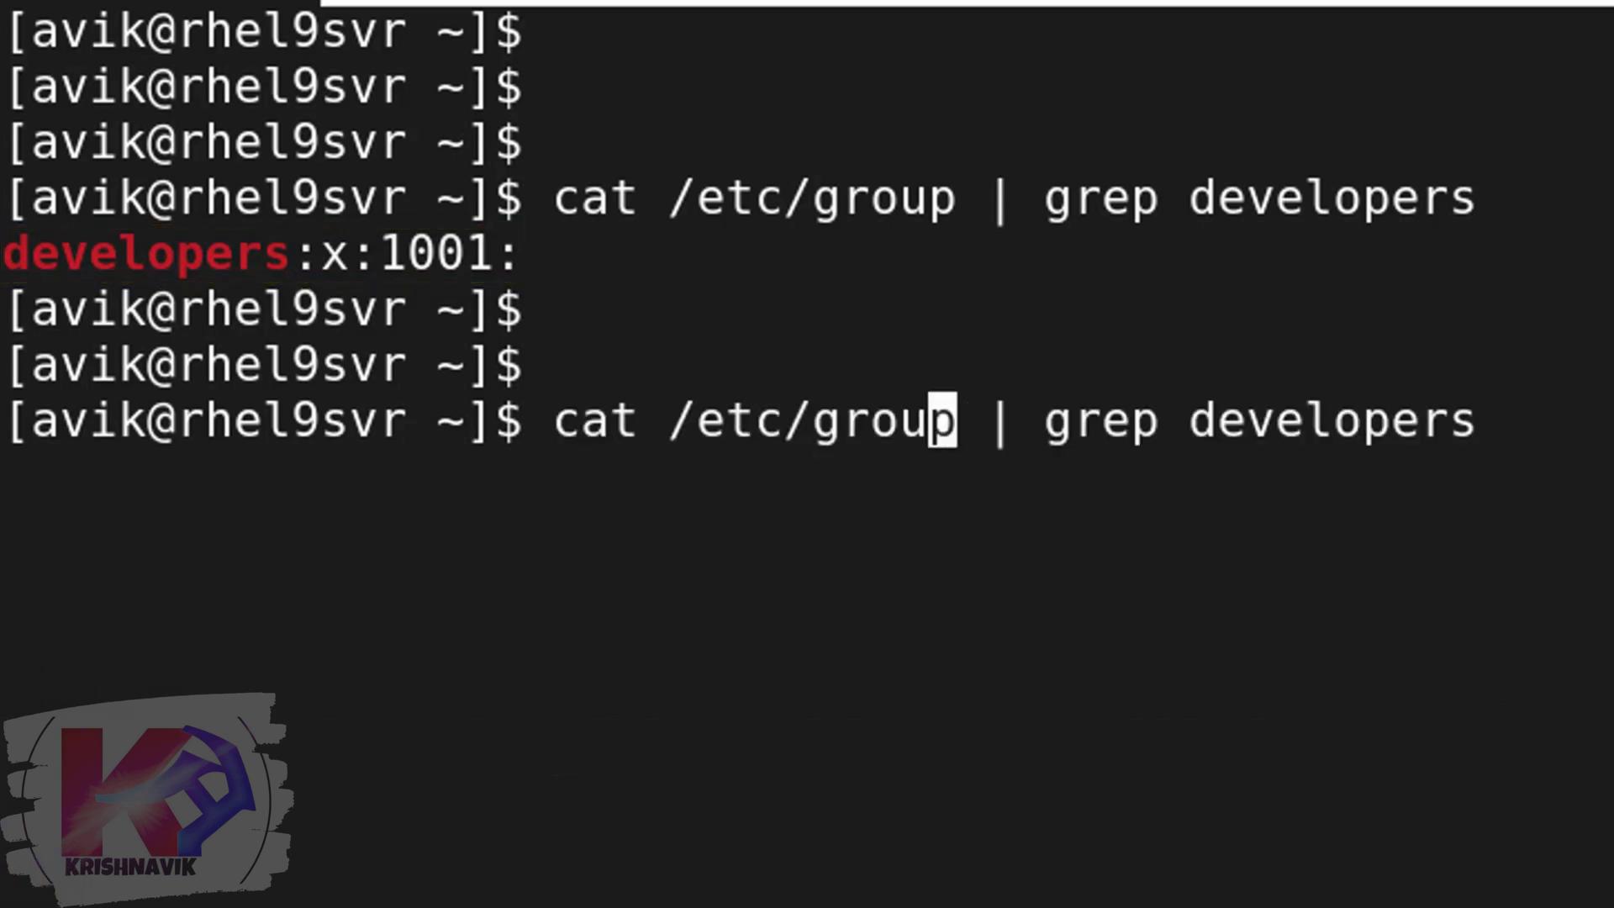
key(BackSpace)
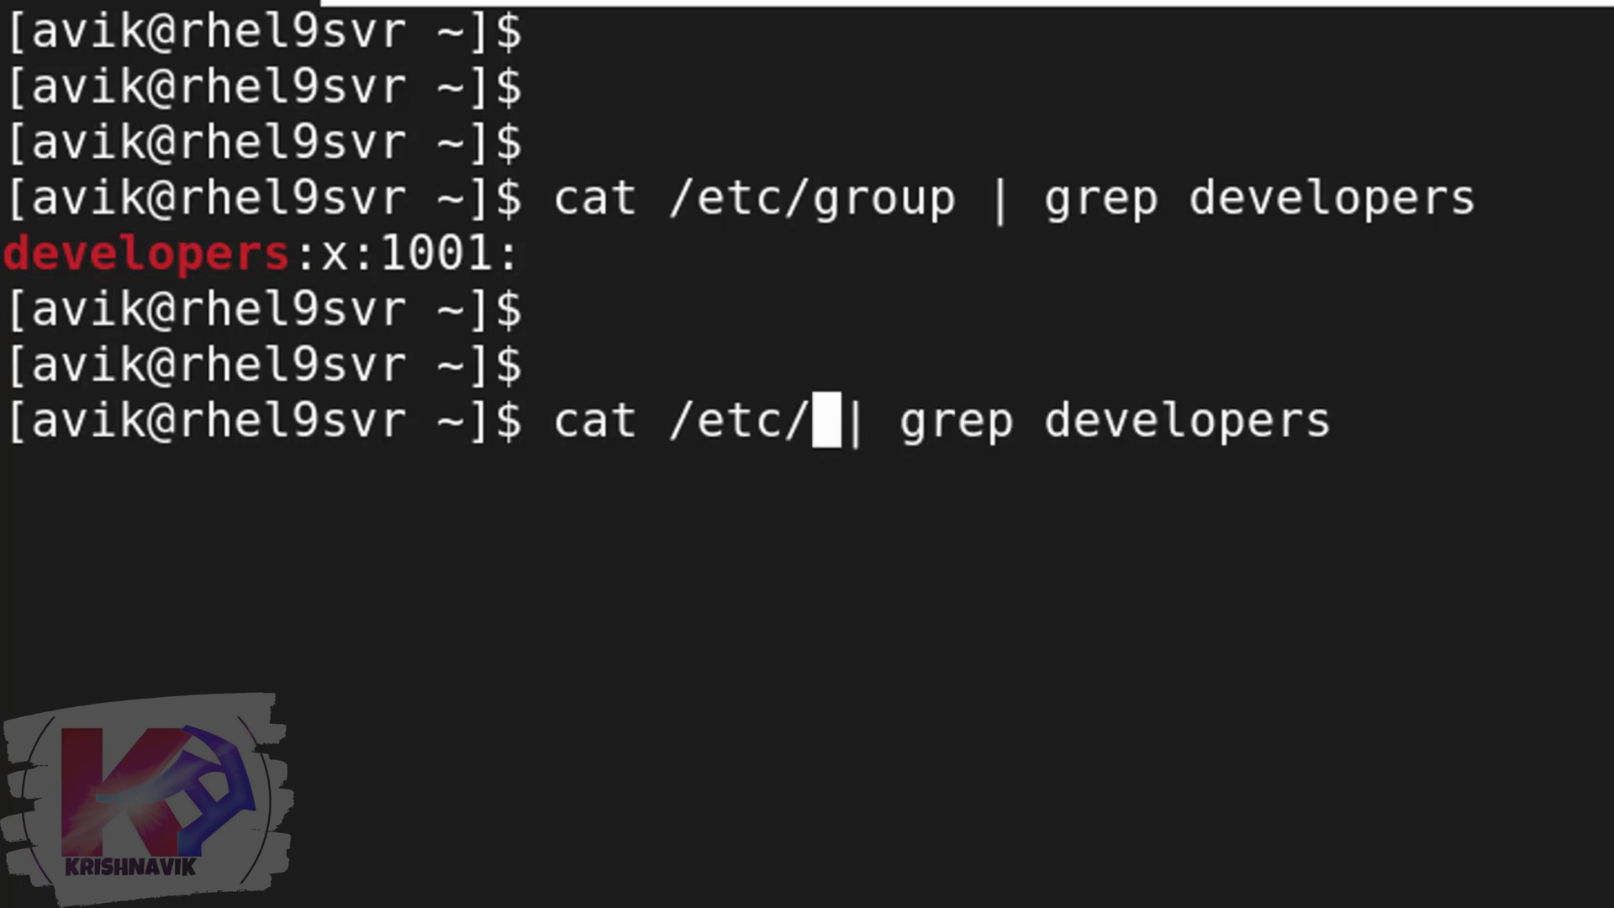
text(passwd)
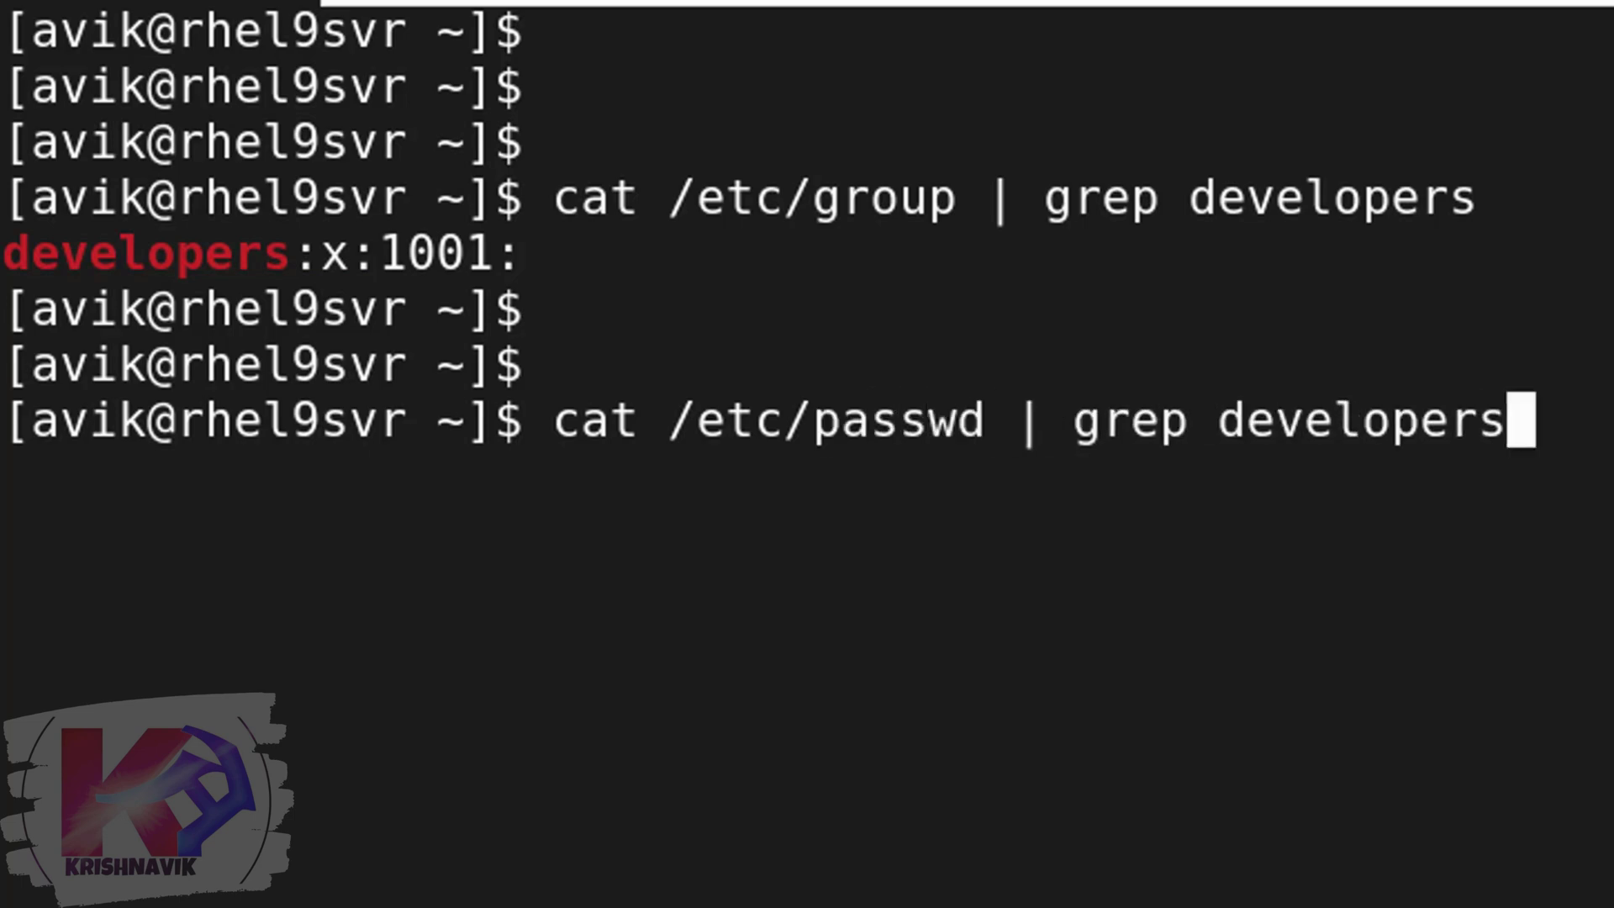
text(aarav)
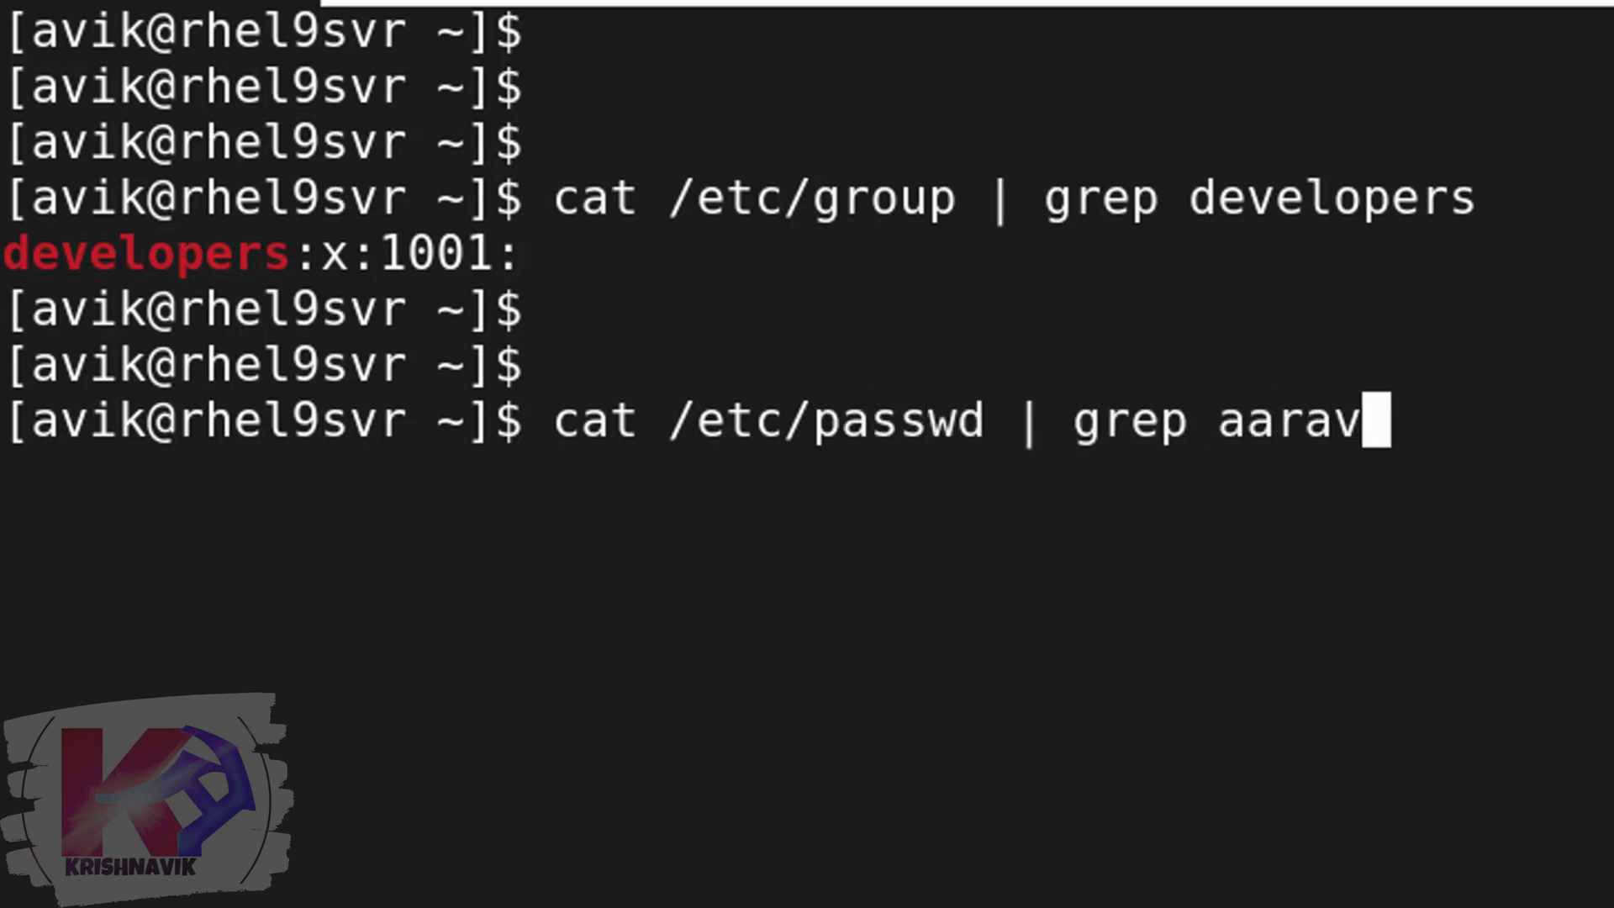
key(Return)
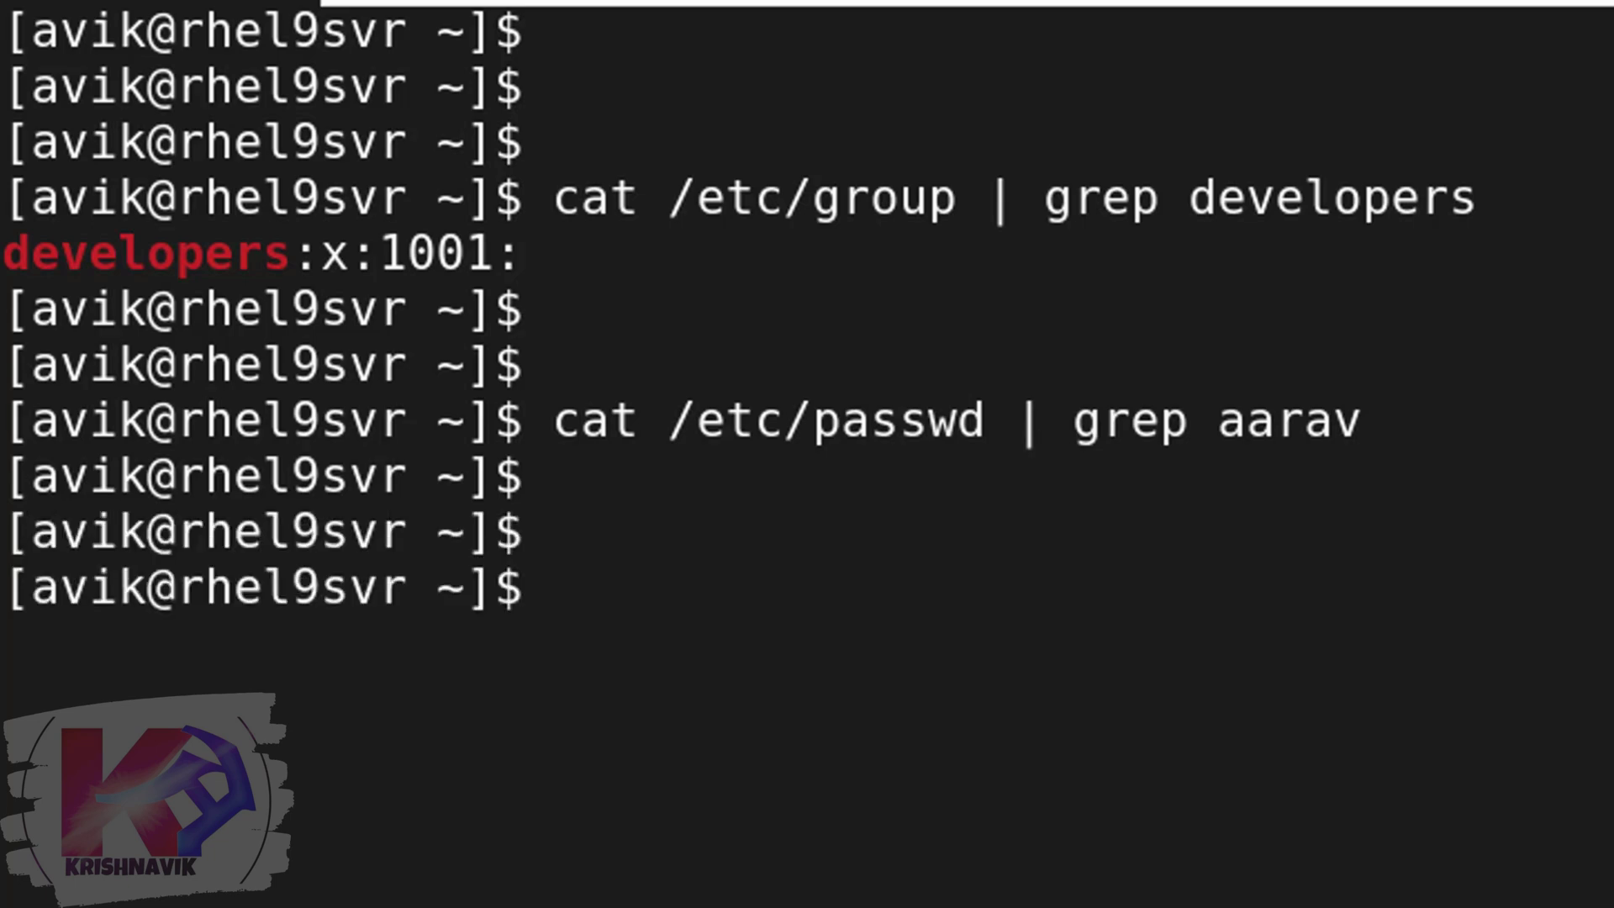
text(sudo)
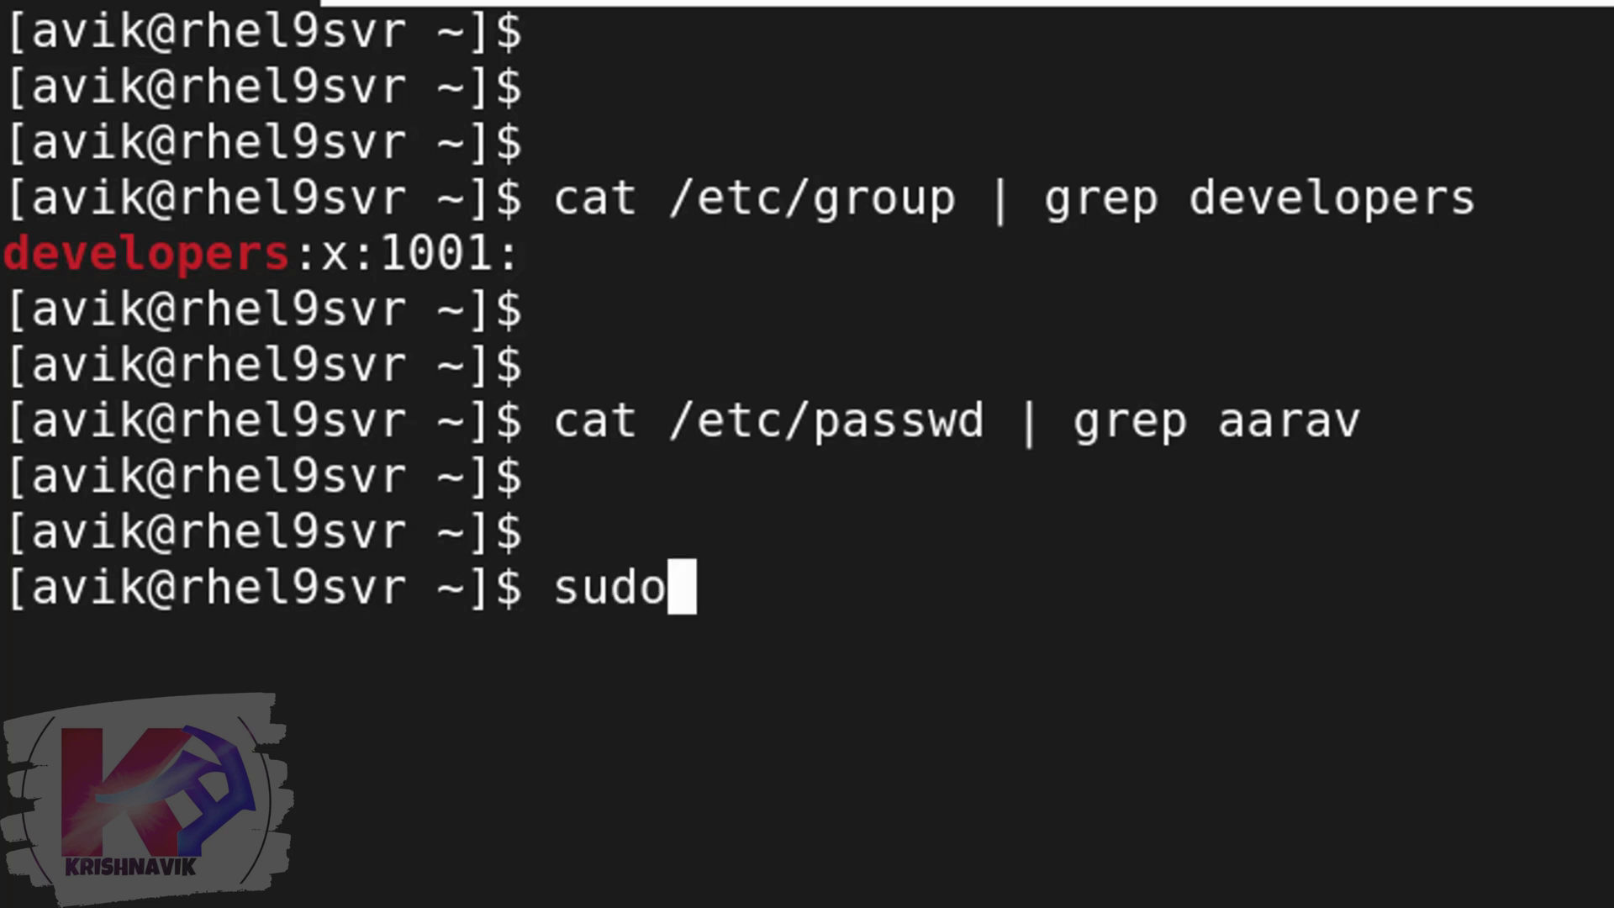
- Run sudo useradd -m -d /home/aarav -g developers with an openssl-hashed password to create aarav
text(useradd -m -d /h)
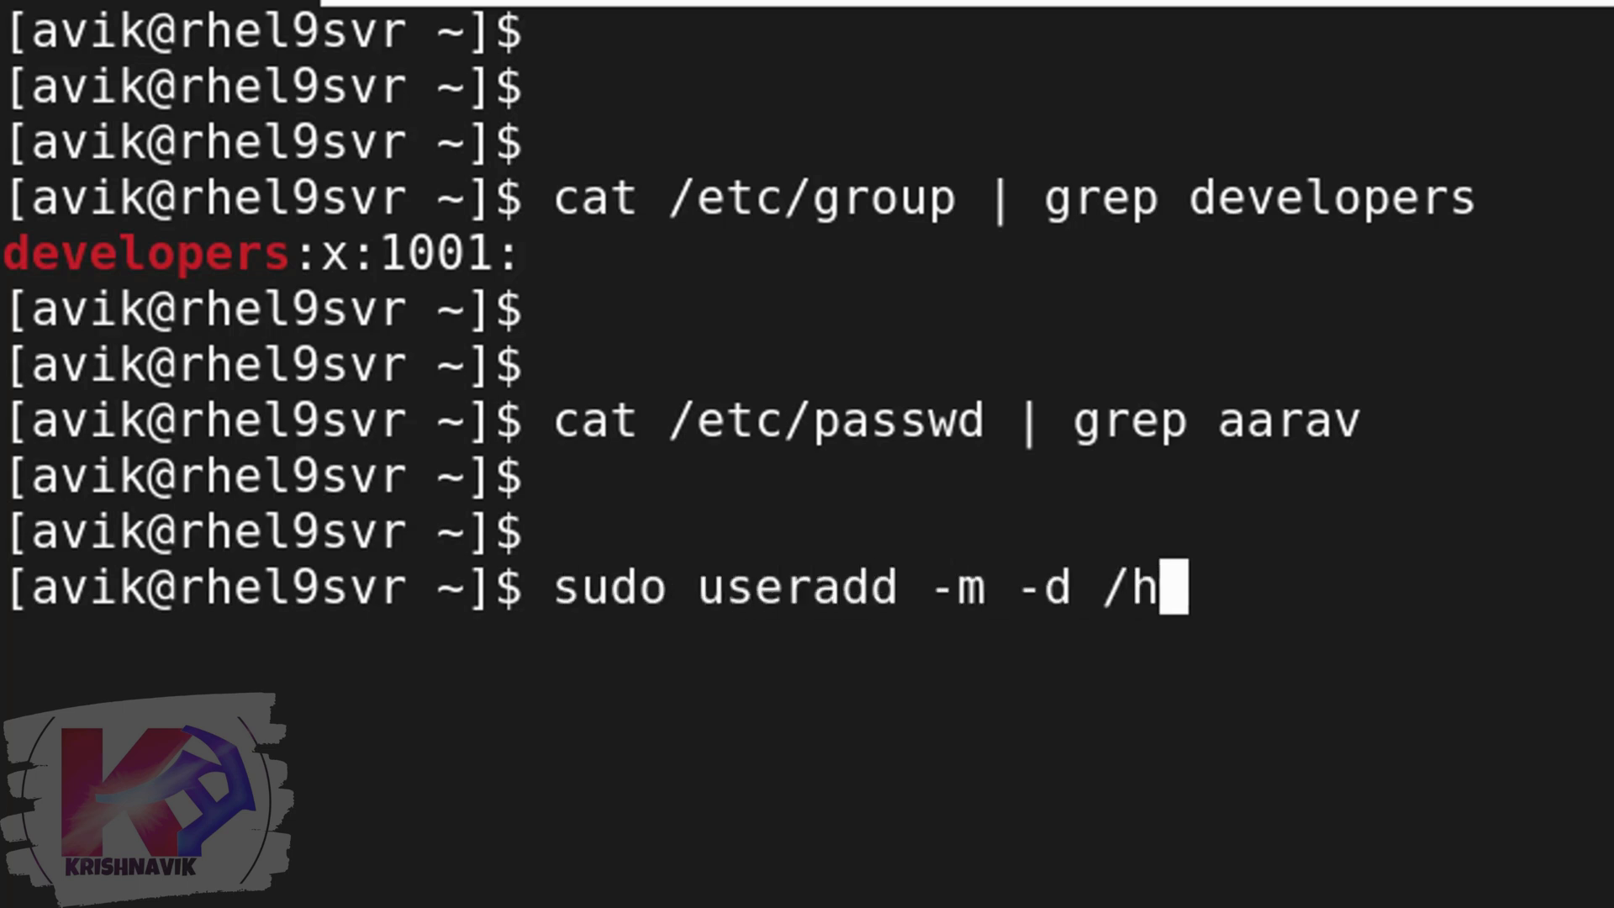
text(ome/aarav -g)
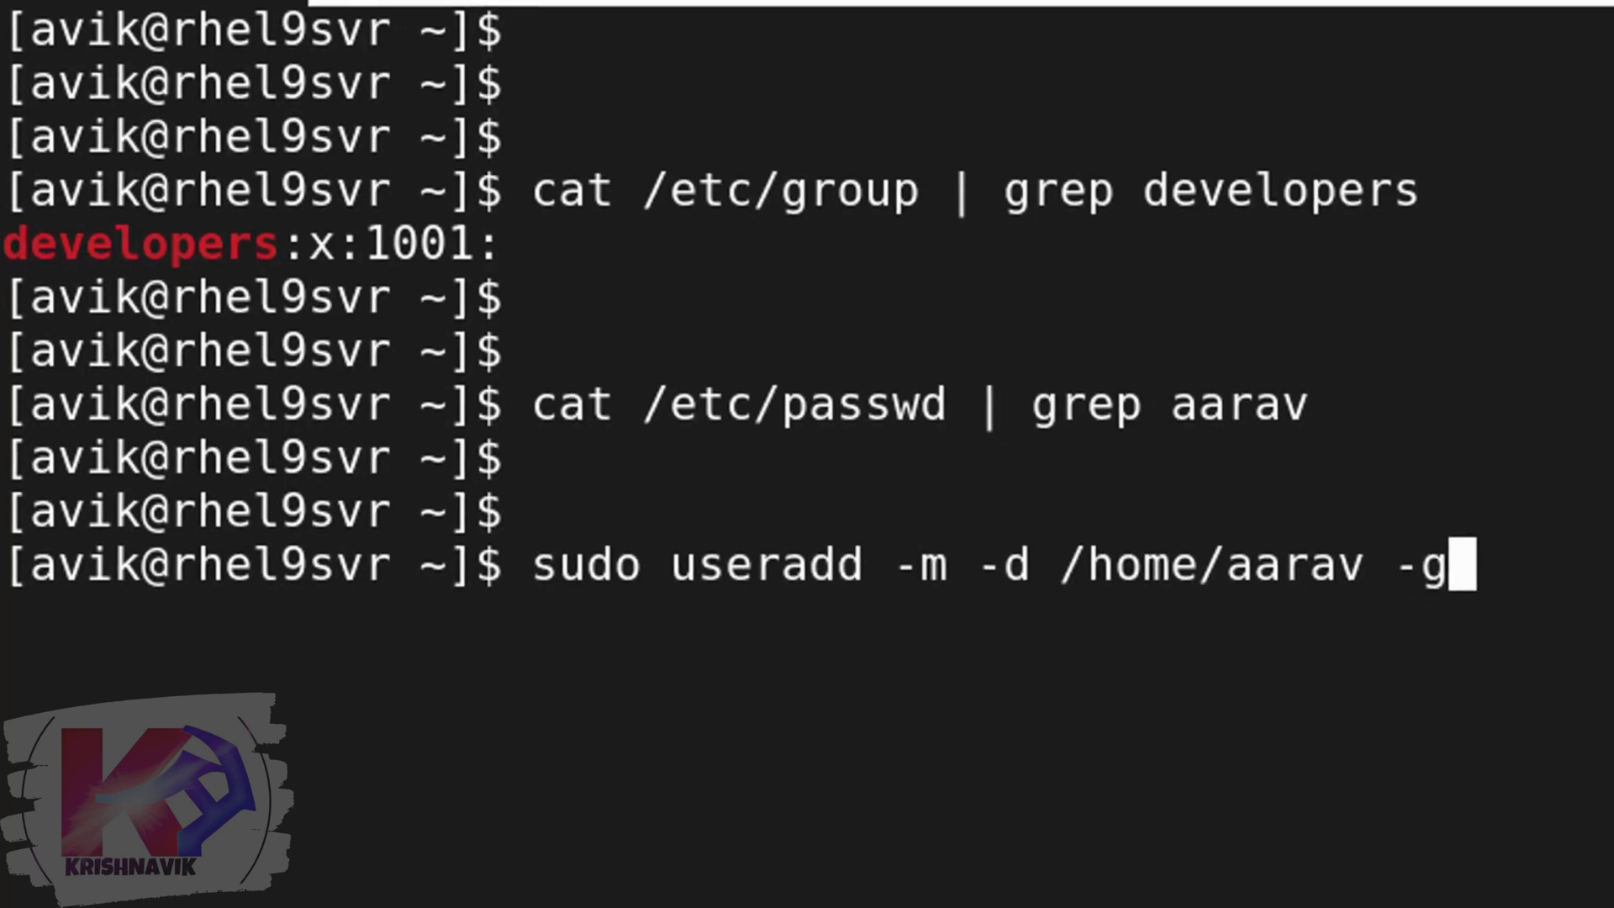
text(developers)
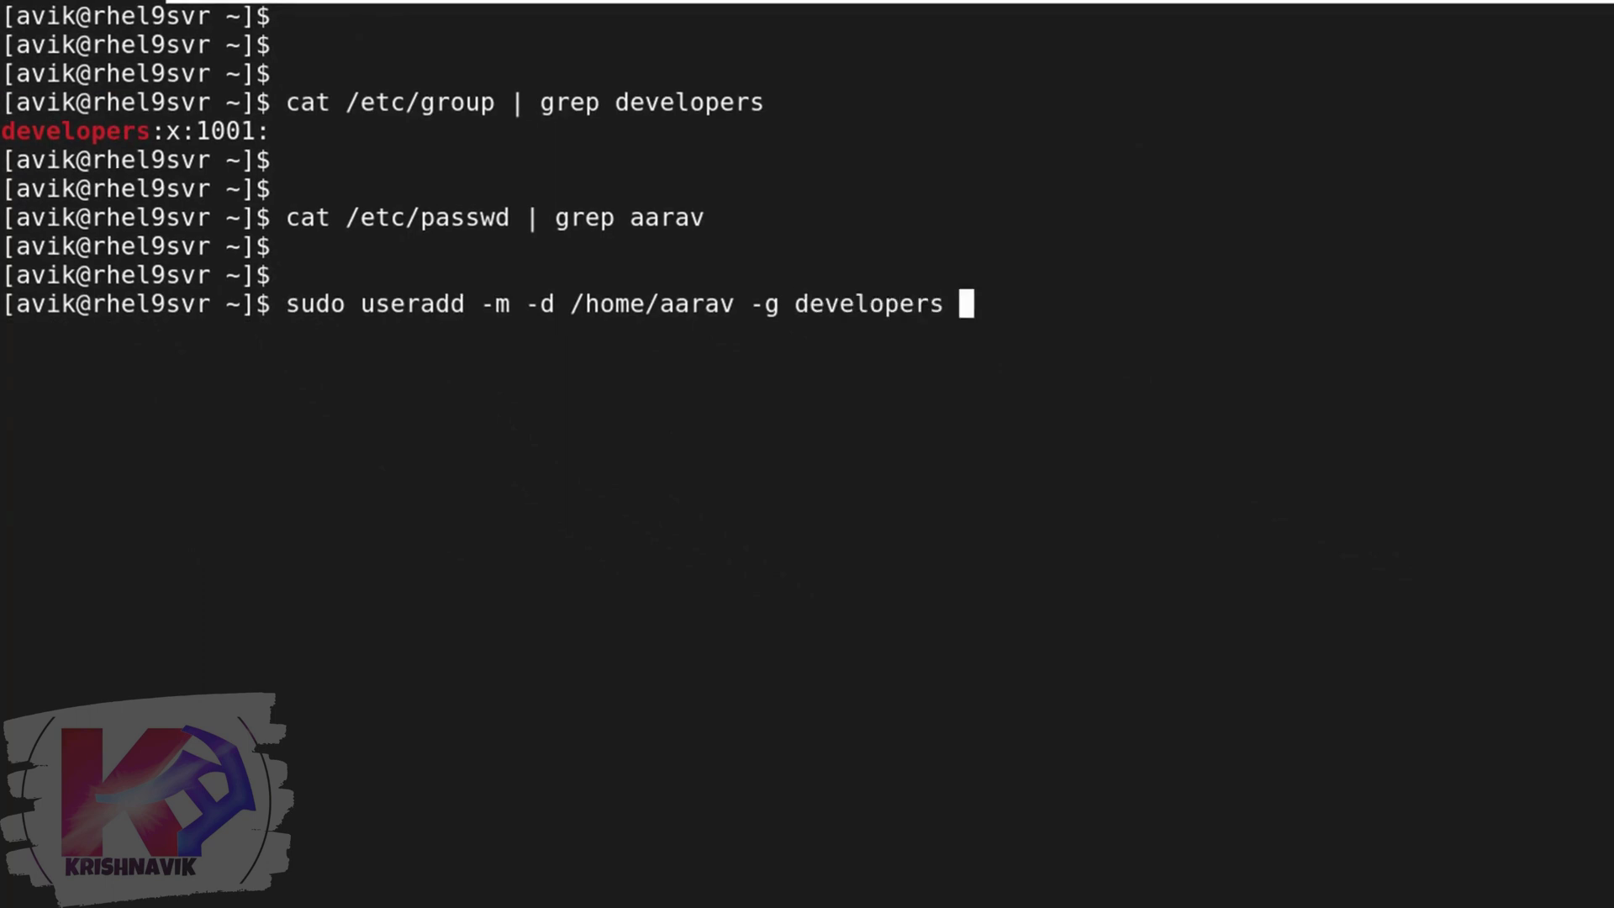
text(-p $(openssl))
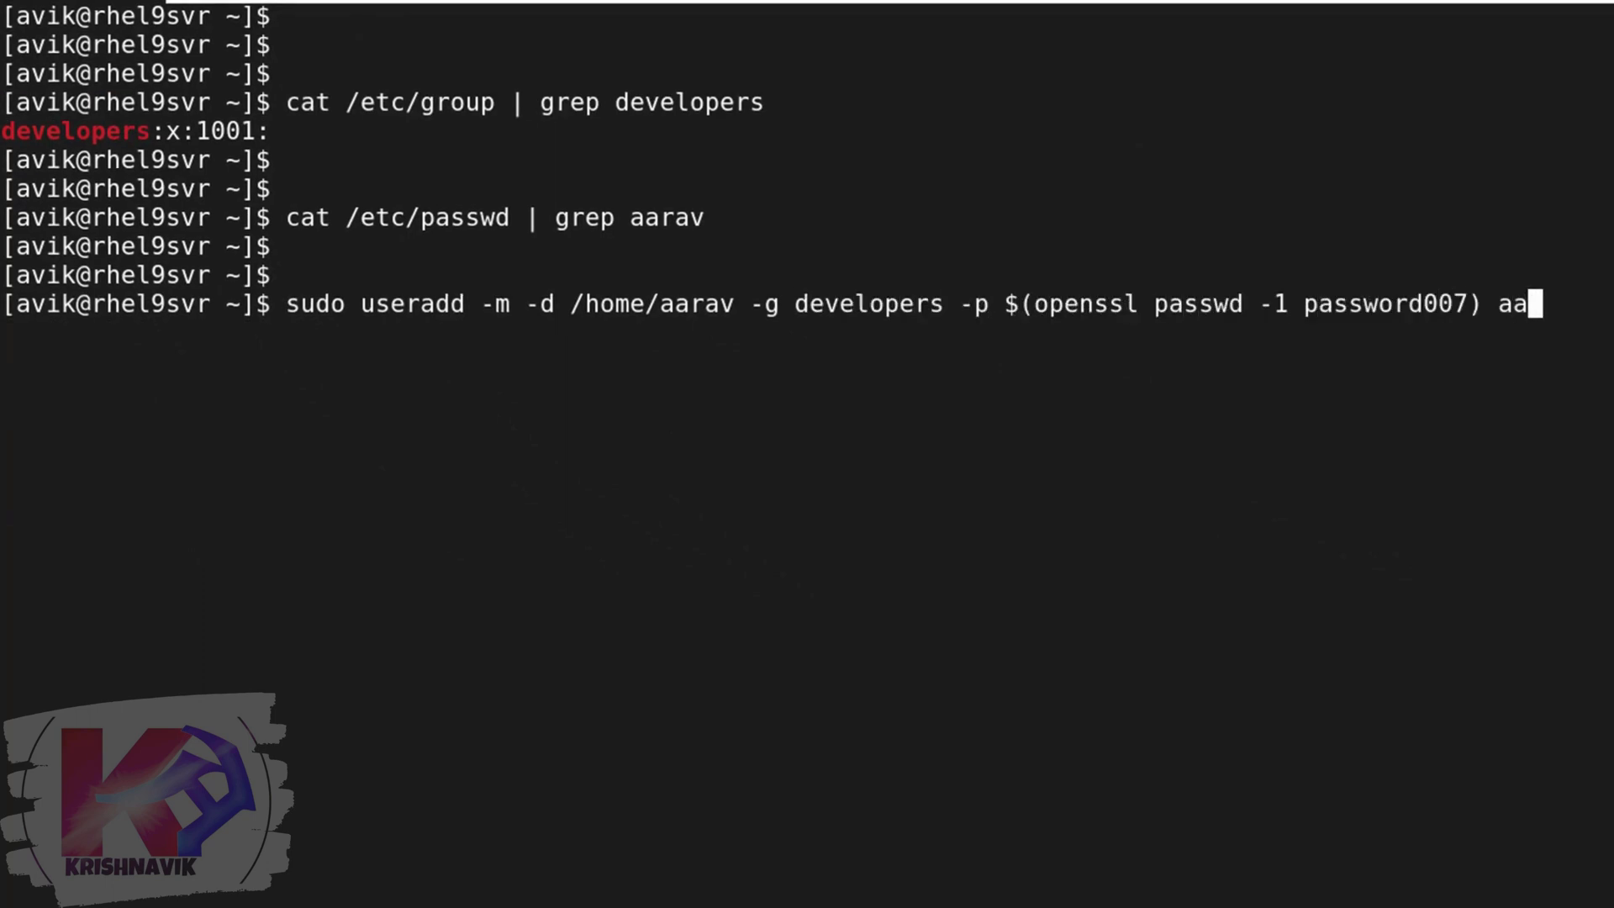
key(Return)
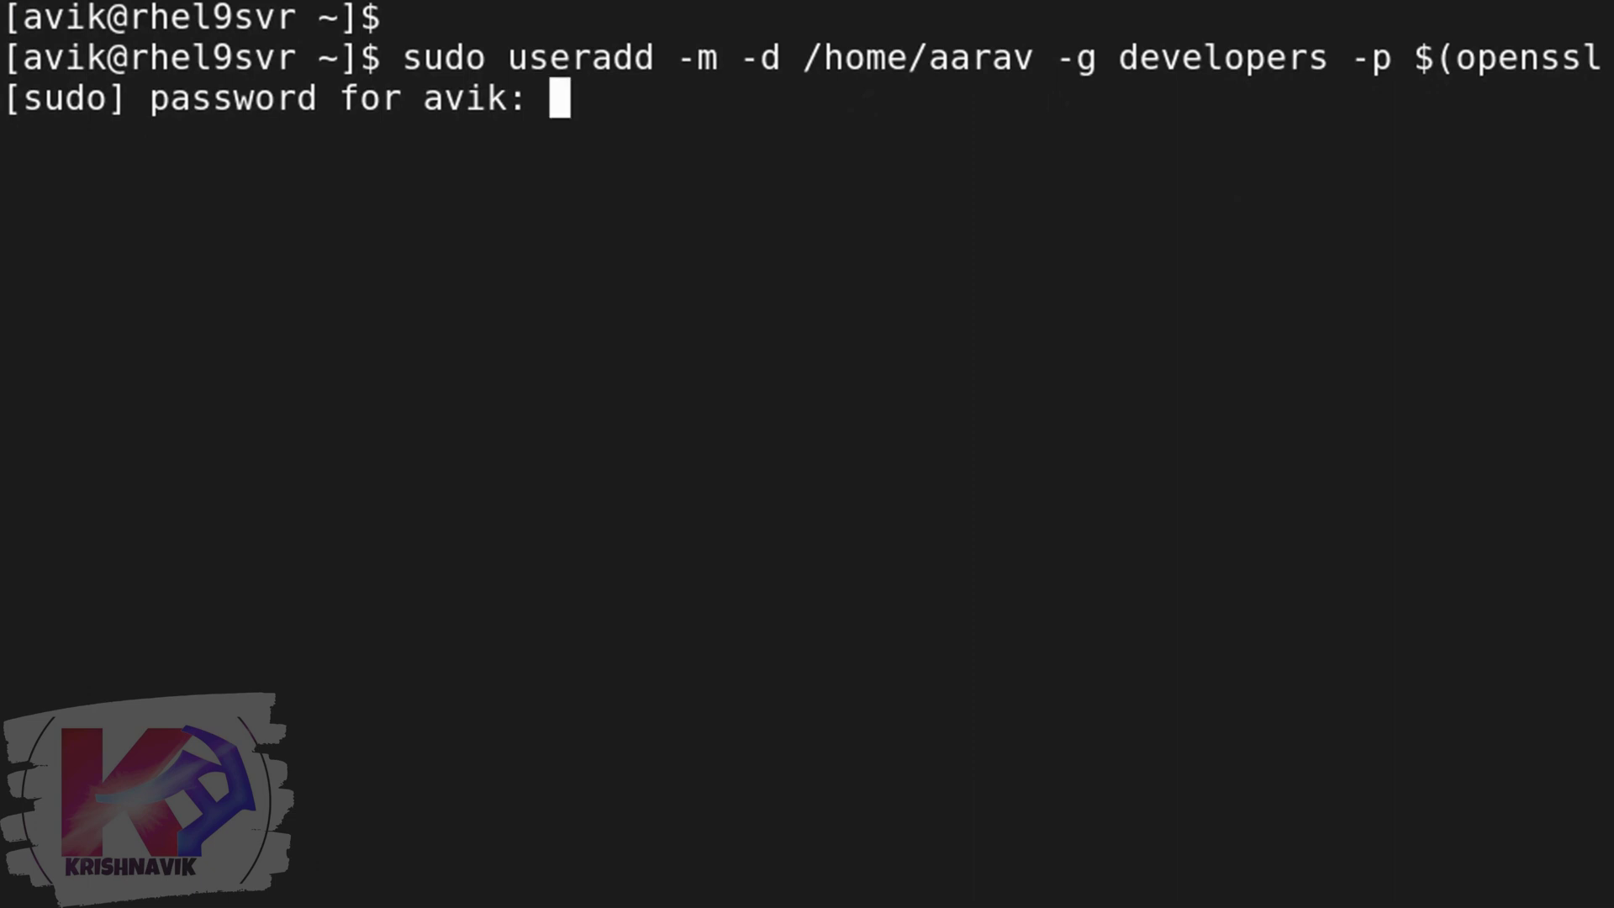
text(cat /etc/passwd | grep aarav)
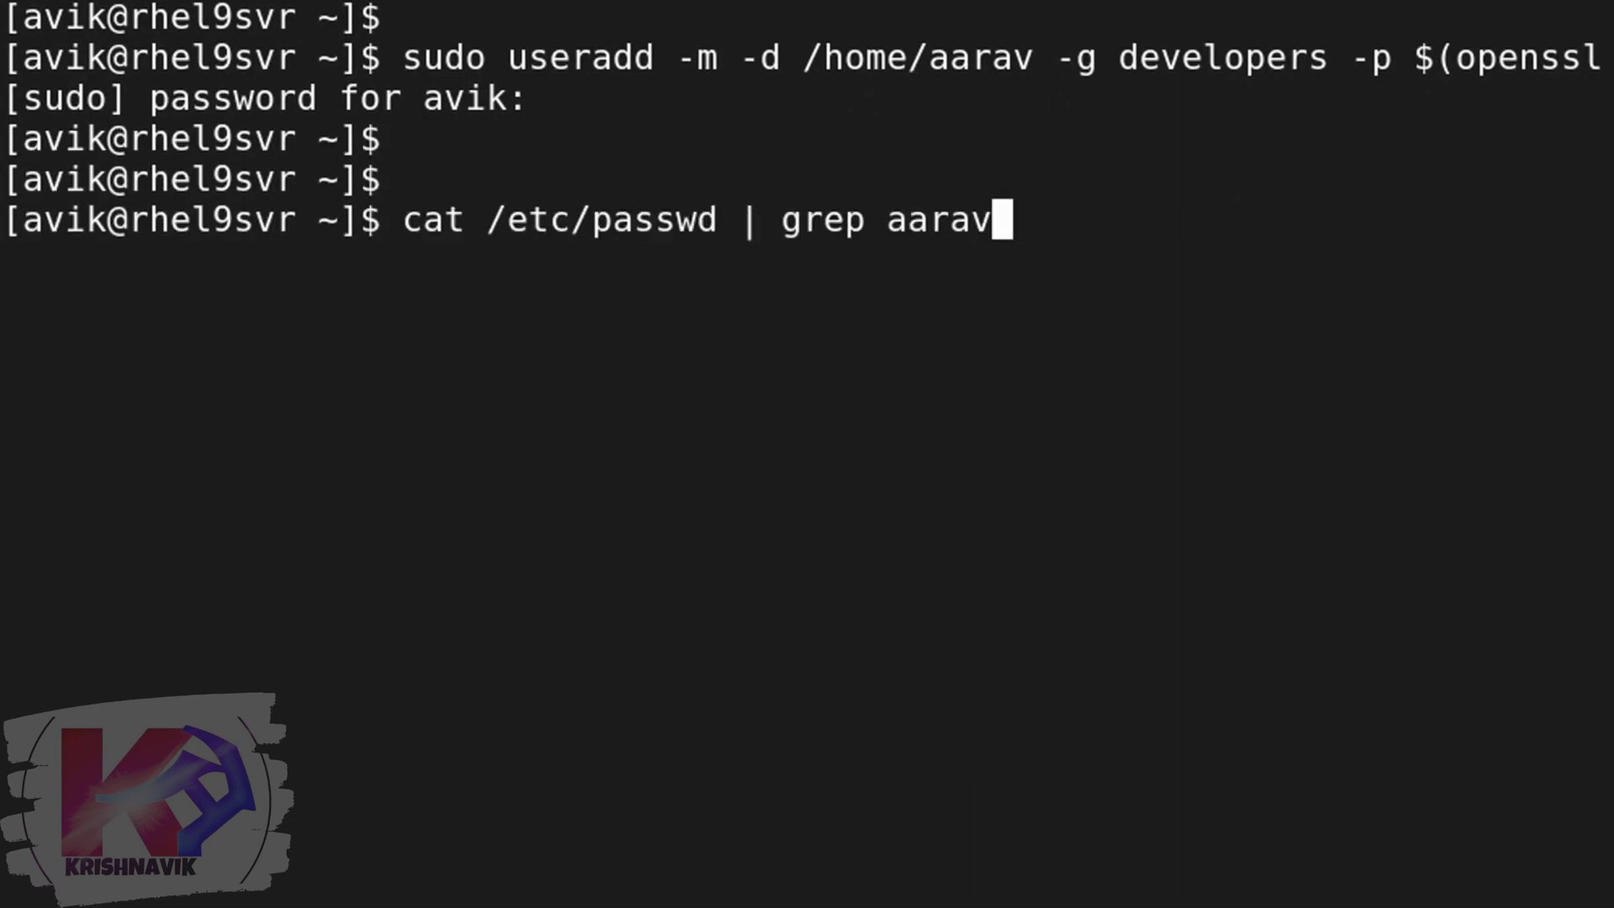
- Confirm aarav's /etc/passwd entry with home /home/aarav and the developers group entry
key(Return)
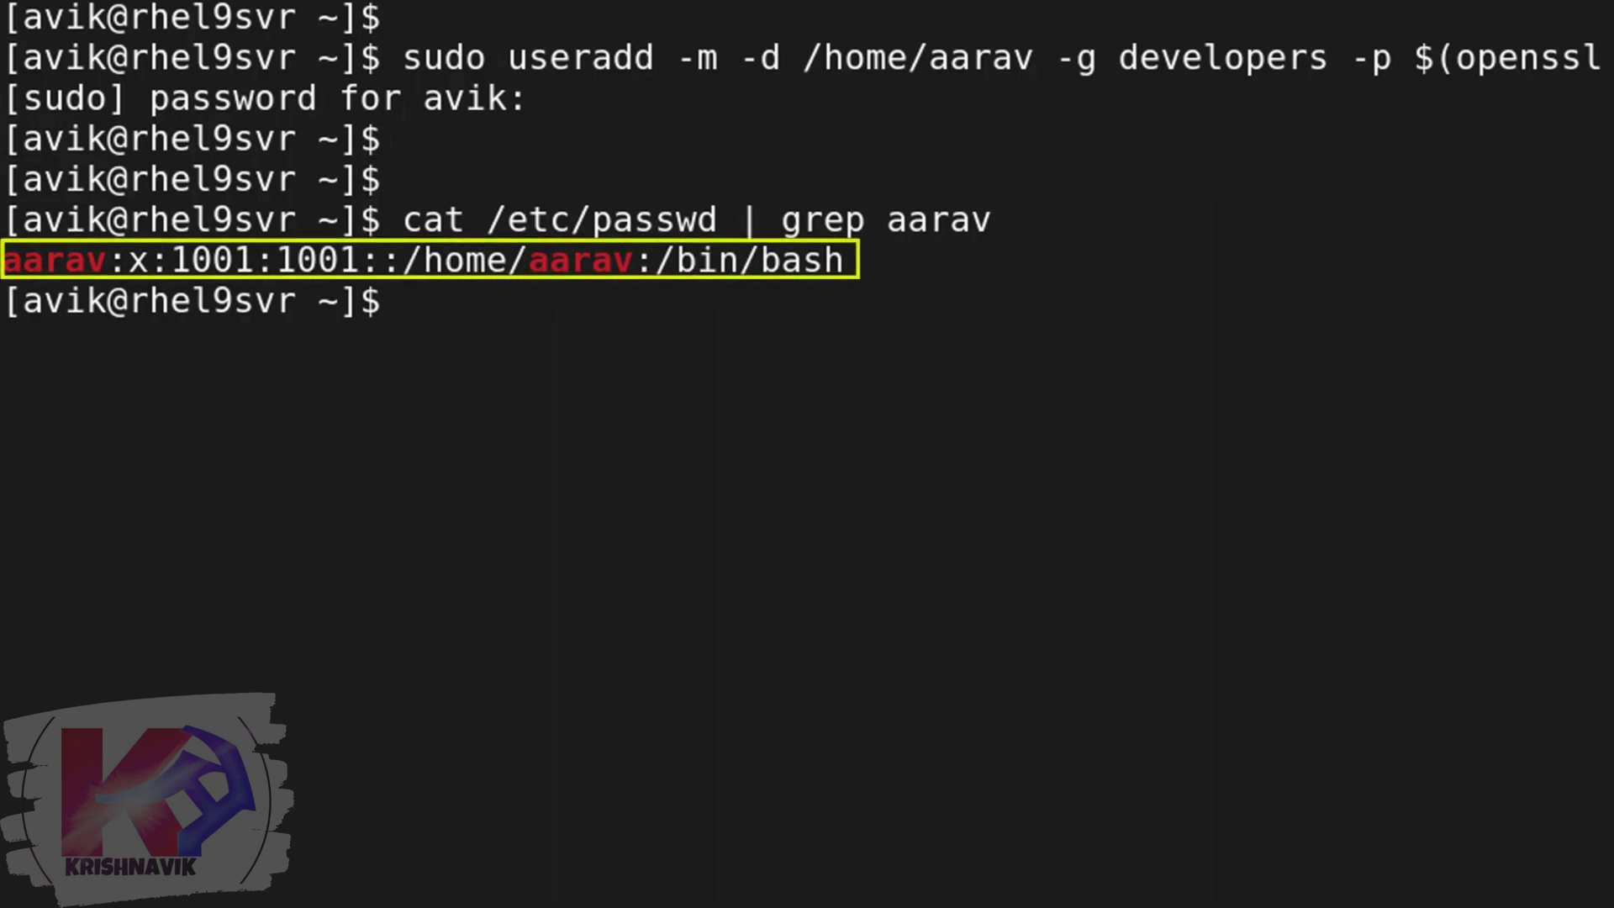
text(cat /etc/passwd | grep aarav)
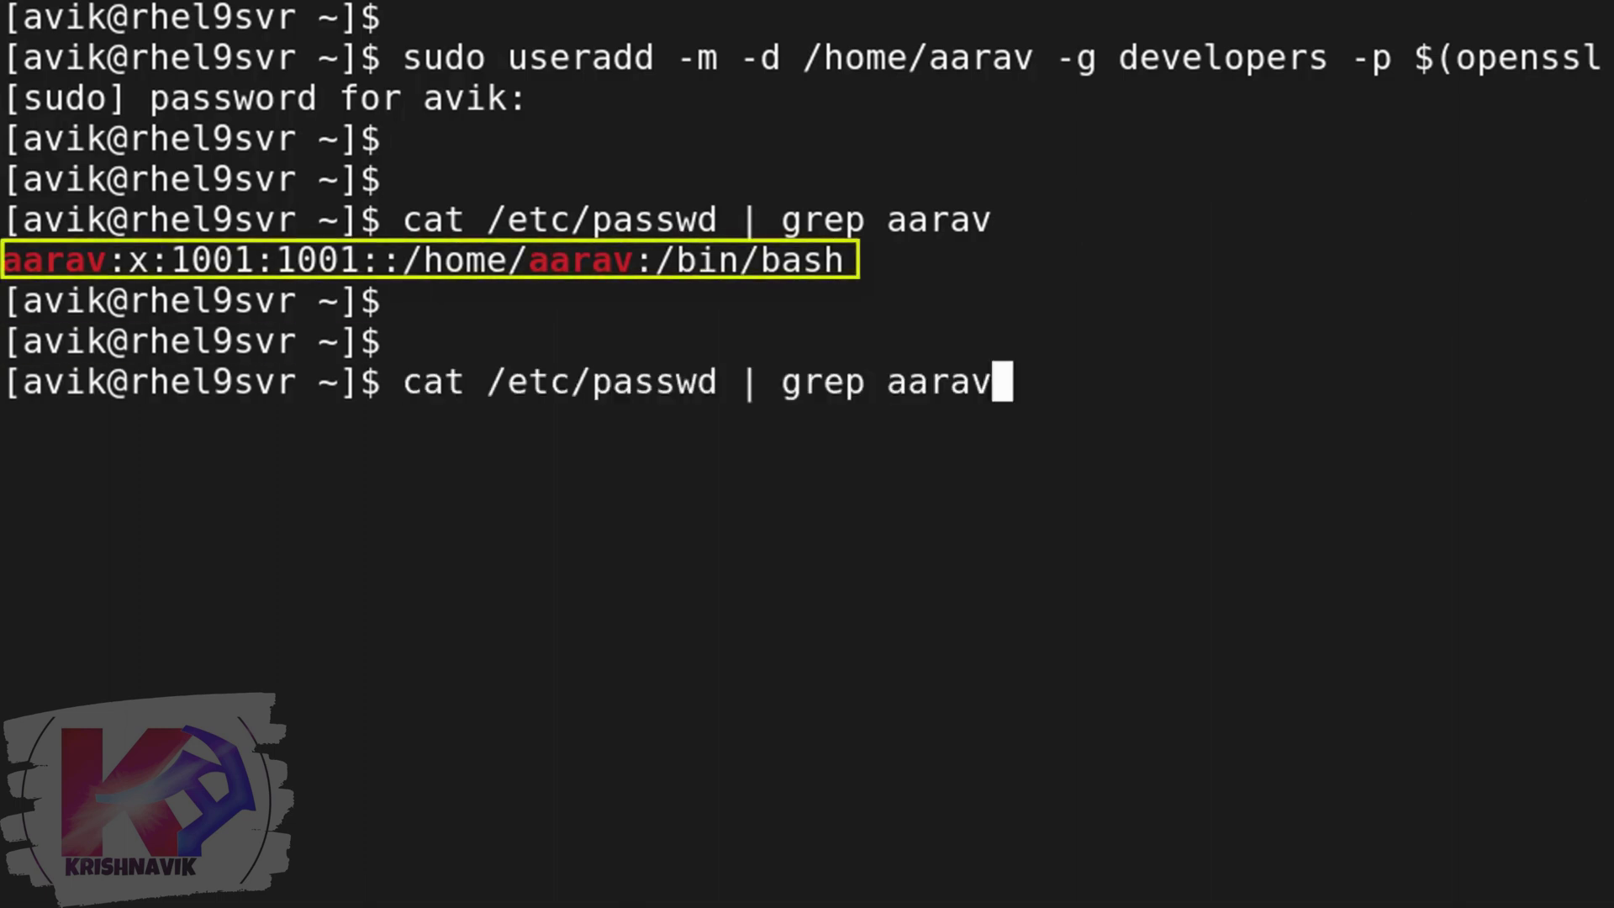
key(Return)
text(cat /etc/group | grep developers)
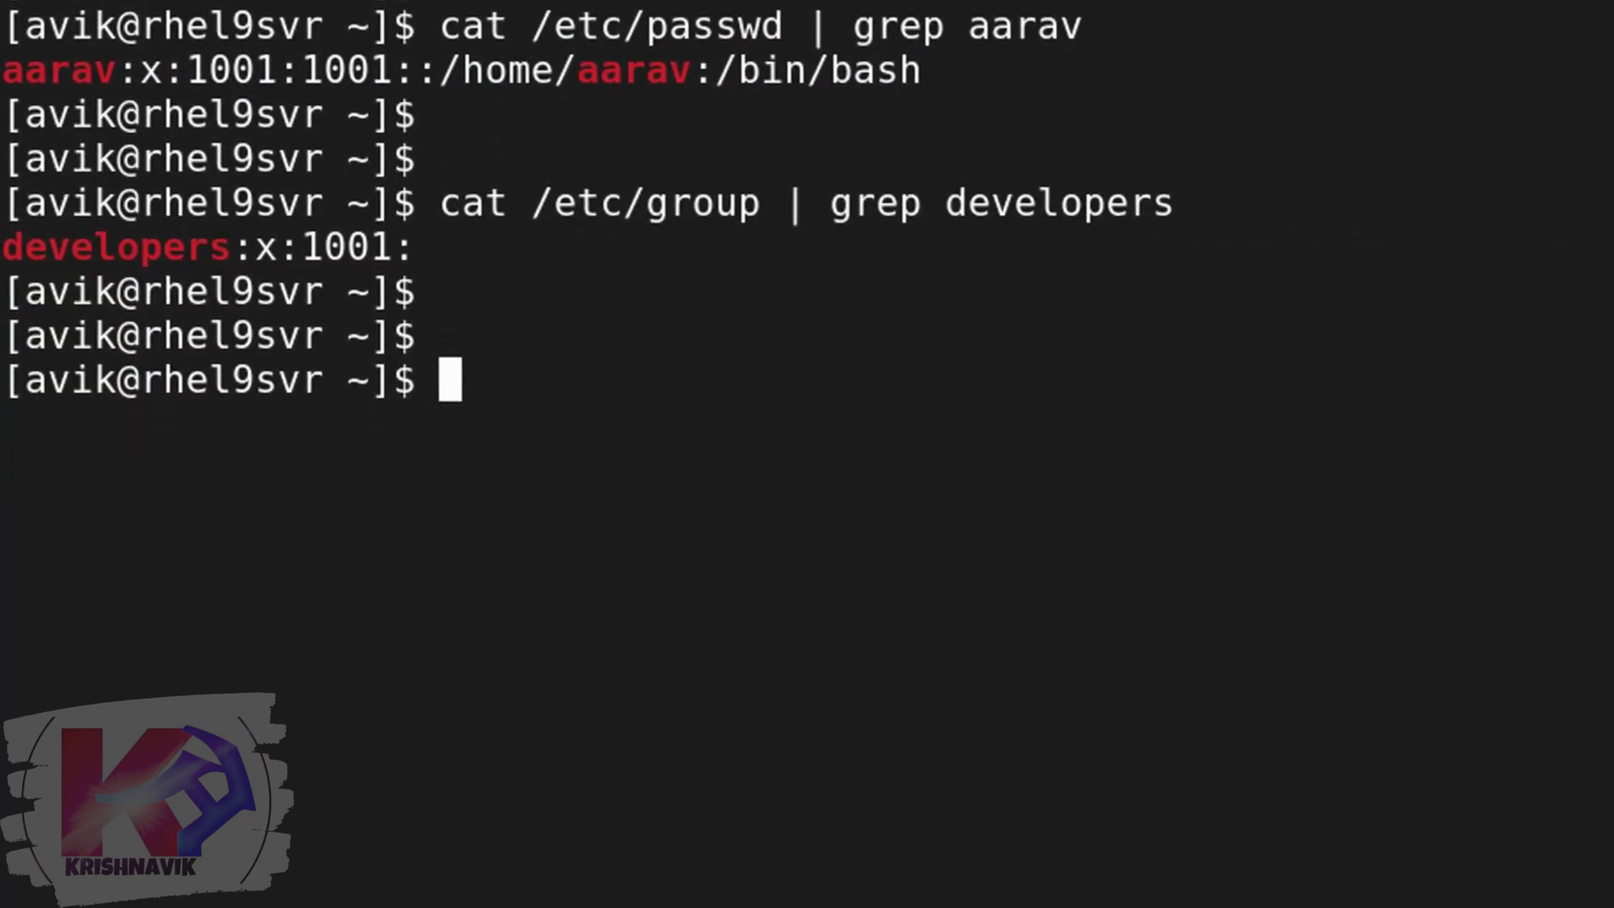
- Verify with id -nG aarav and id aarav that UID 1001 belongs to developers, then clear the screen
text(id -nG aar)
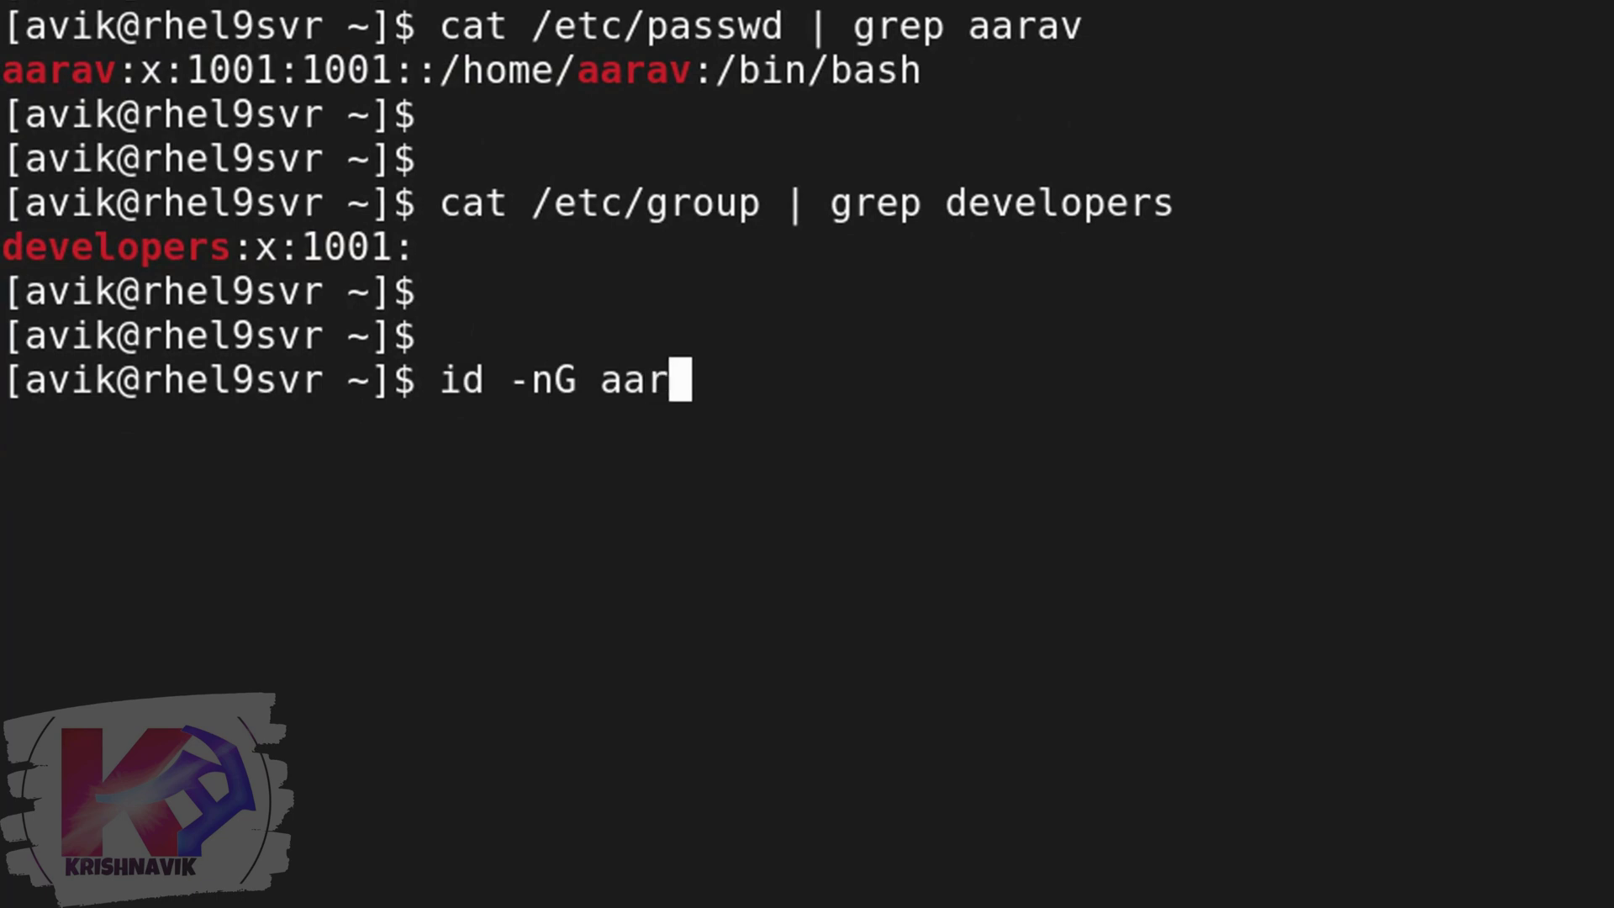
key(Return)
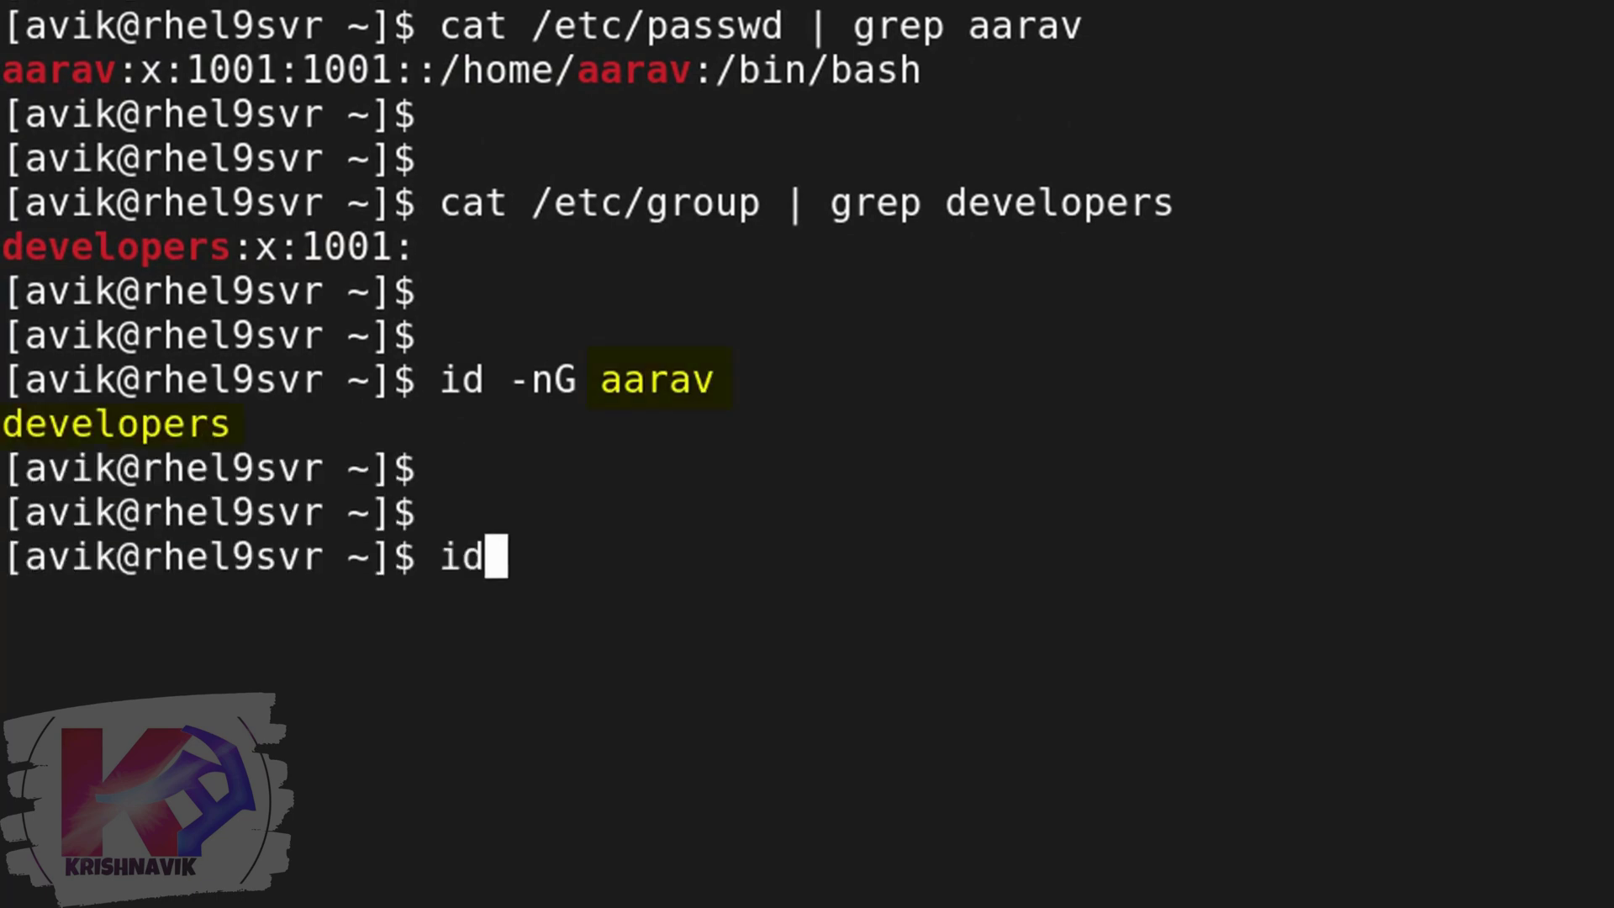
text(aara)
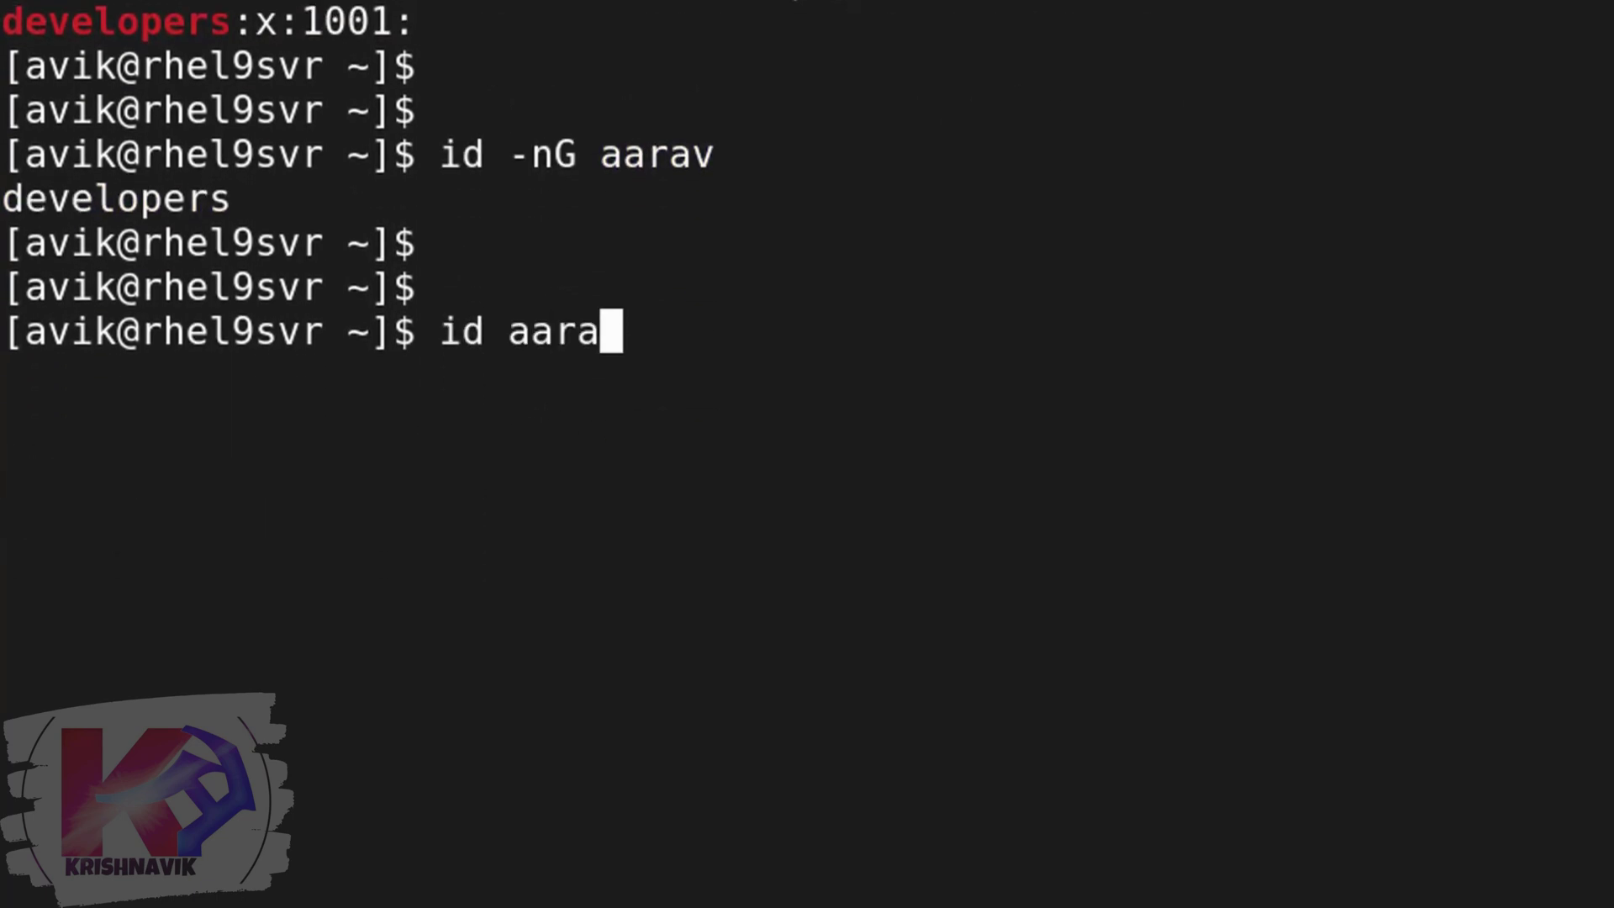
key(Return)
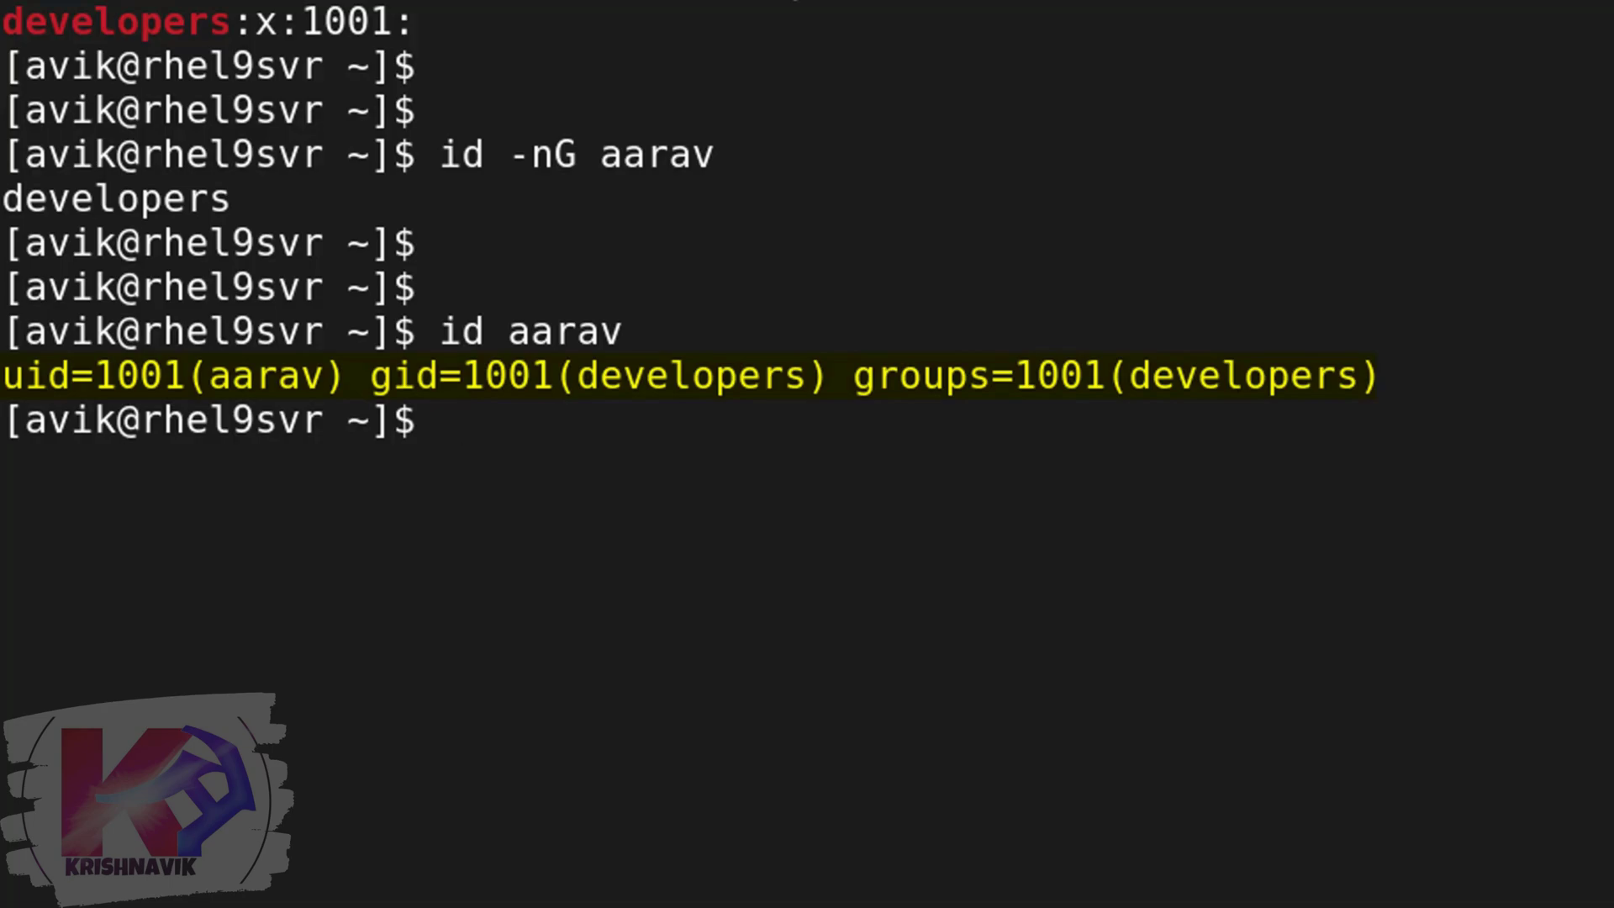
key(ctrl+l)
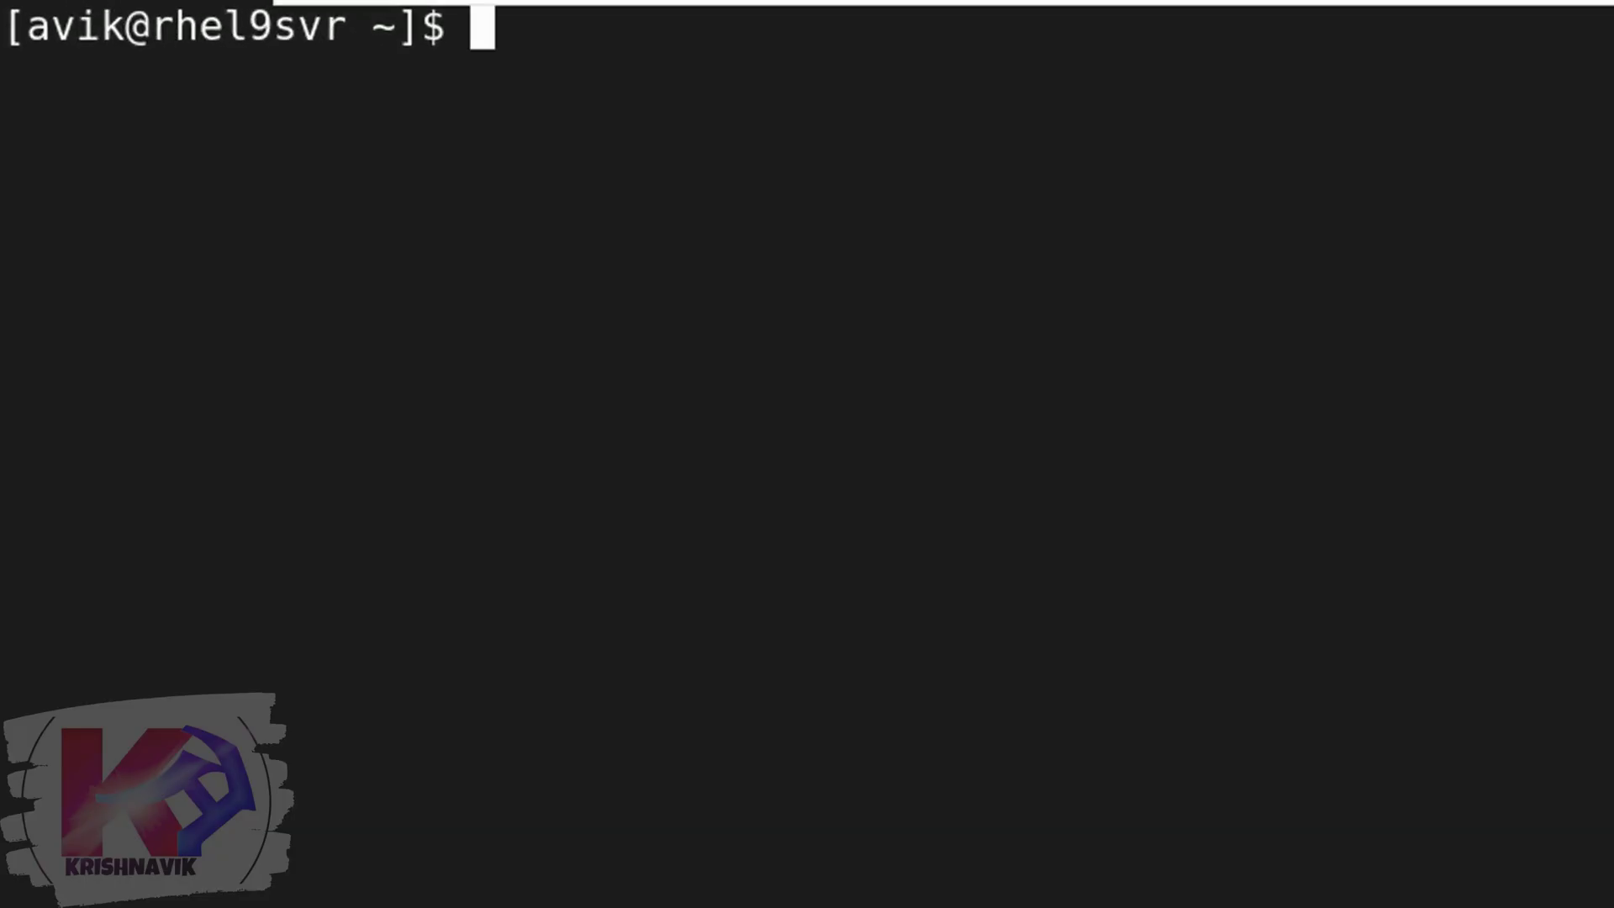
- Run echo ~aarav and confirm it prints /home/aarav
key(Return)
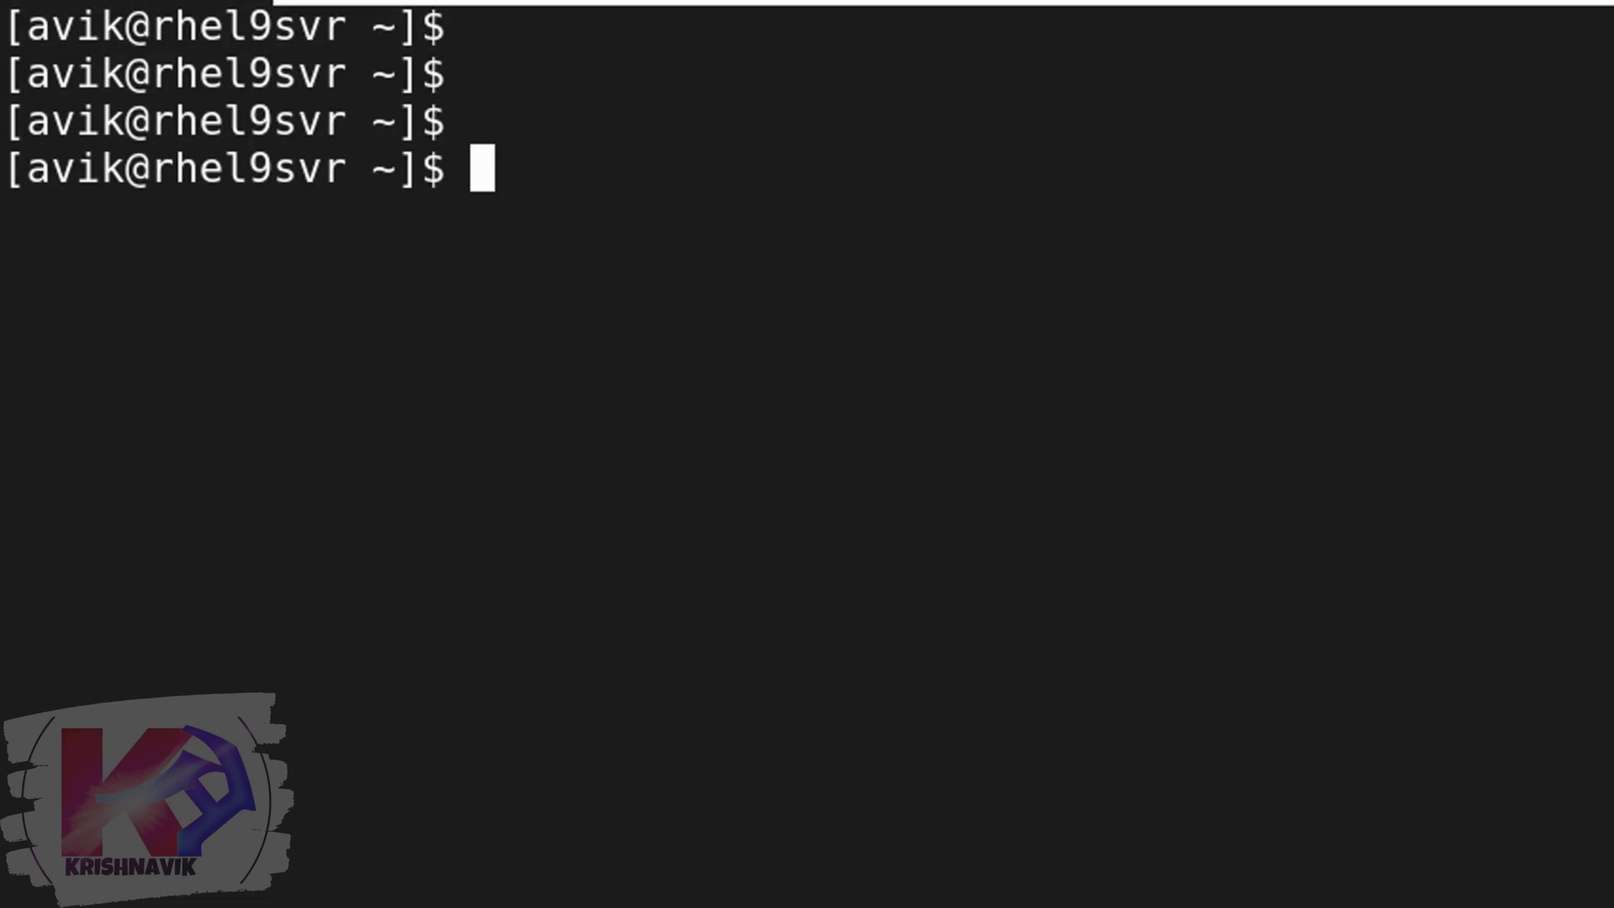
text(echo ~aarav)
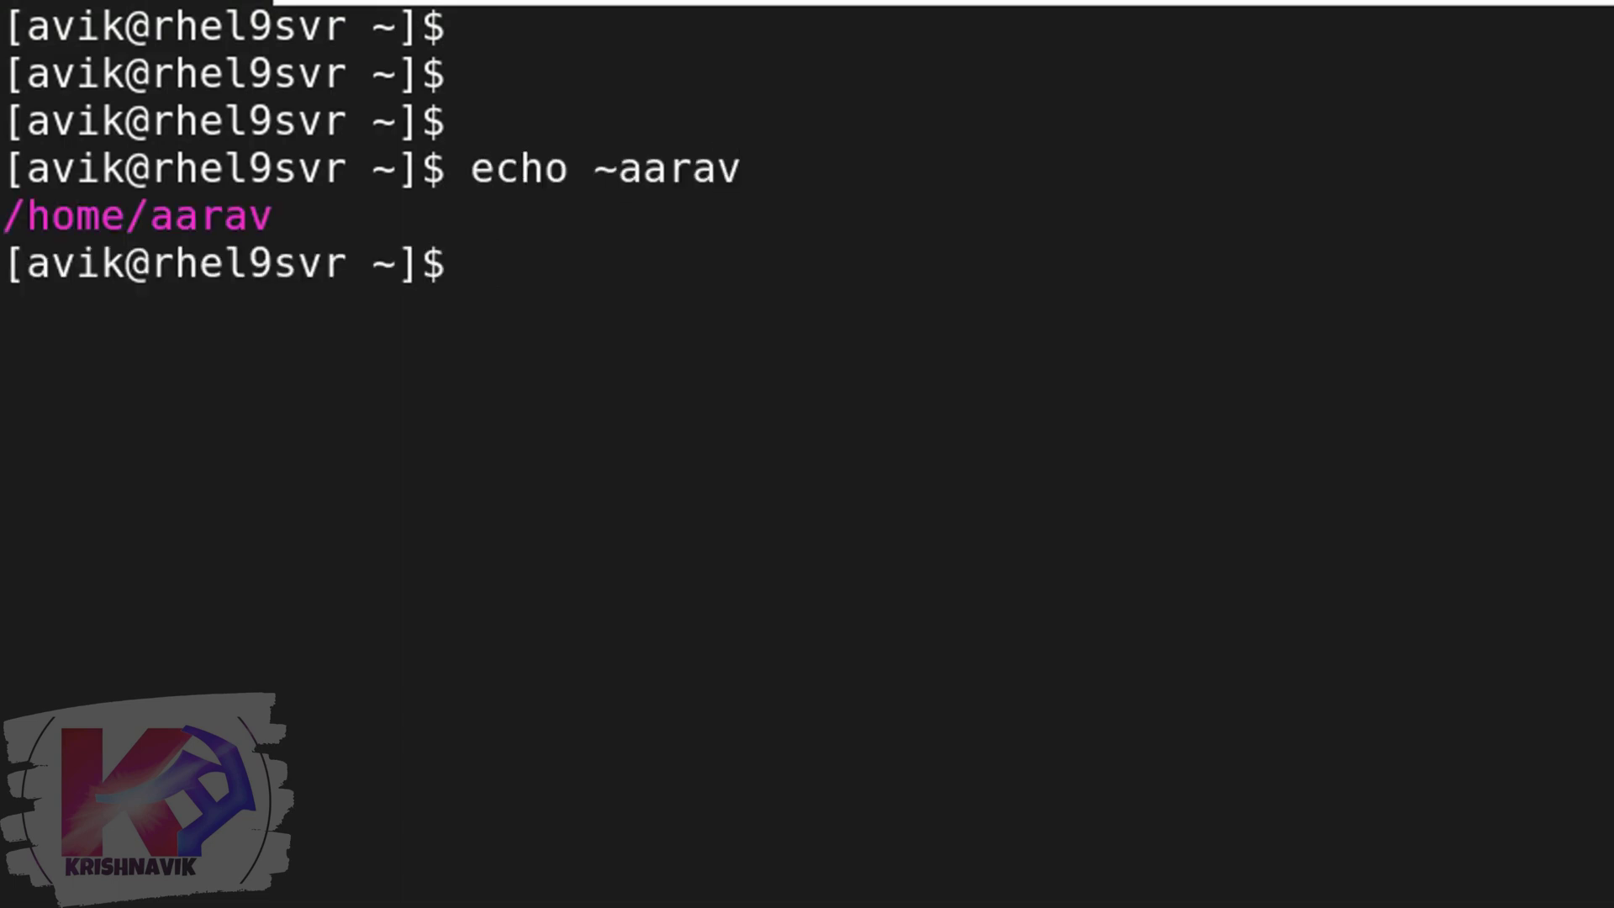
key(Return)
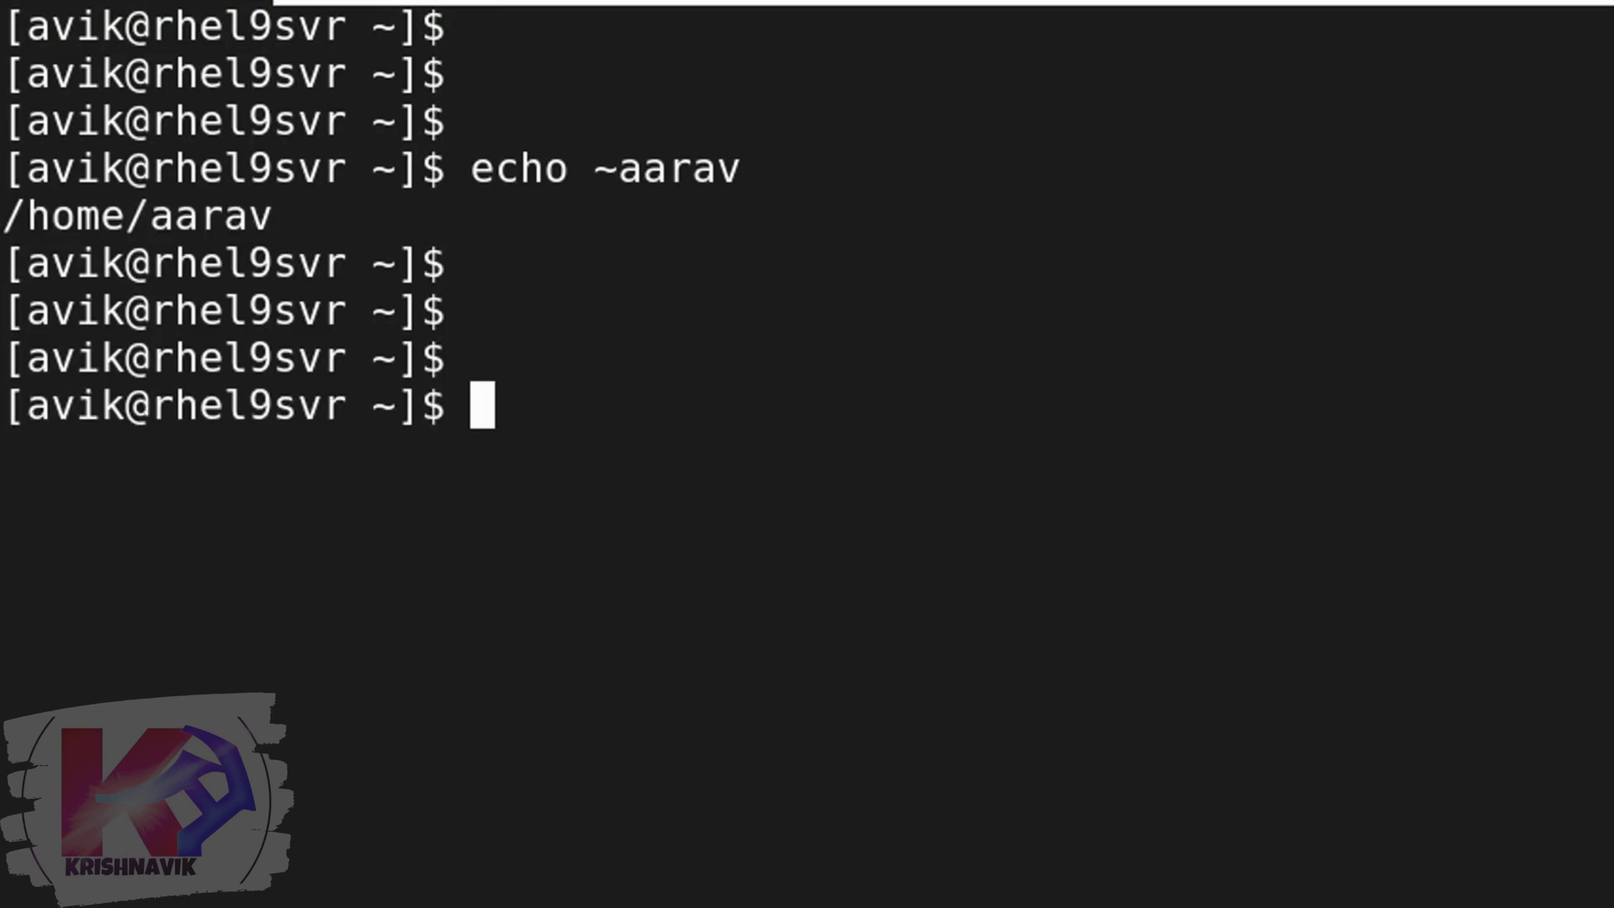
- Log in with su - aarav using the password and confirm whoami reports aarav
text(su)
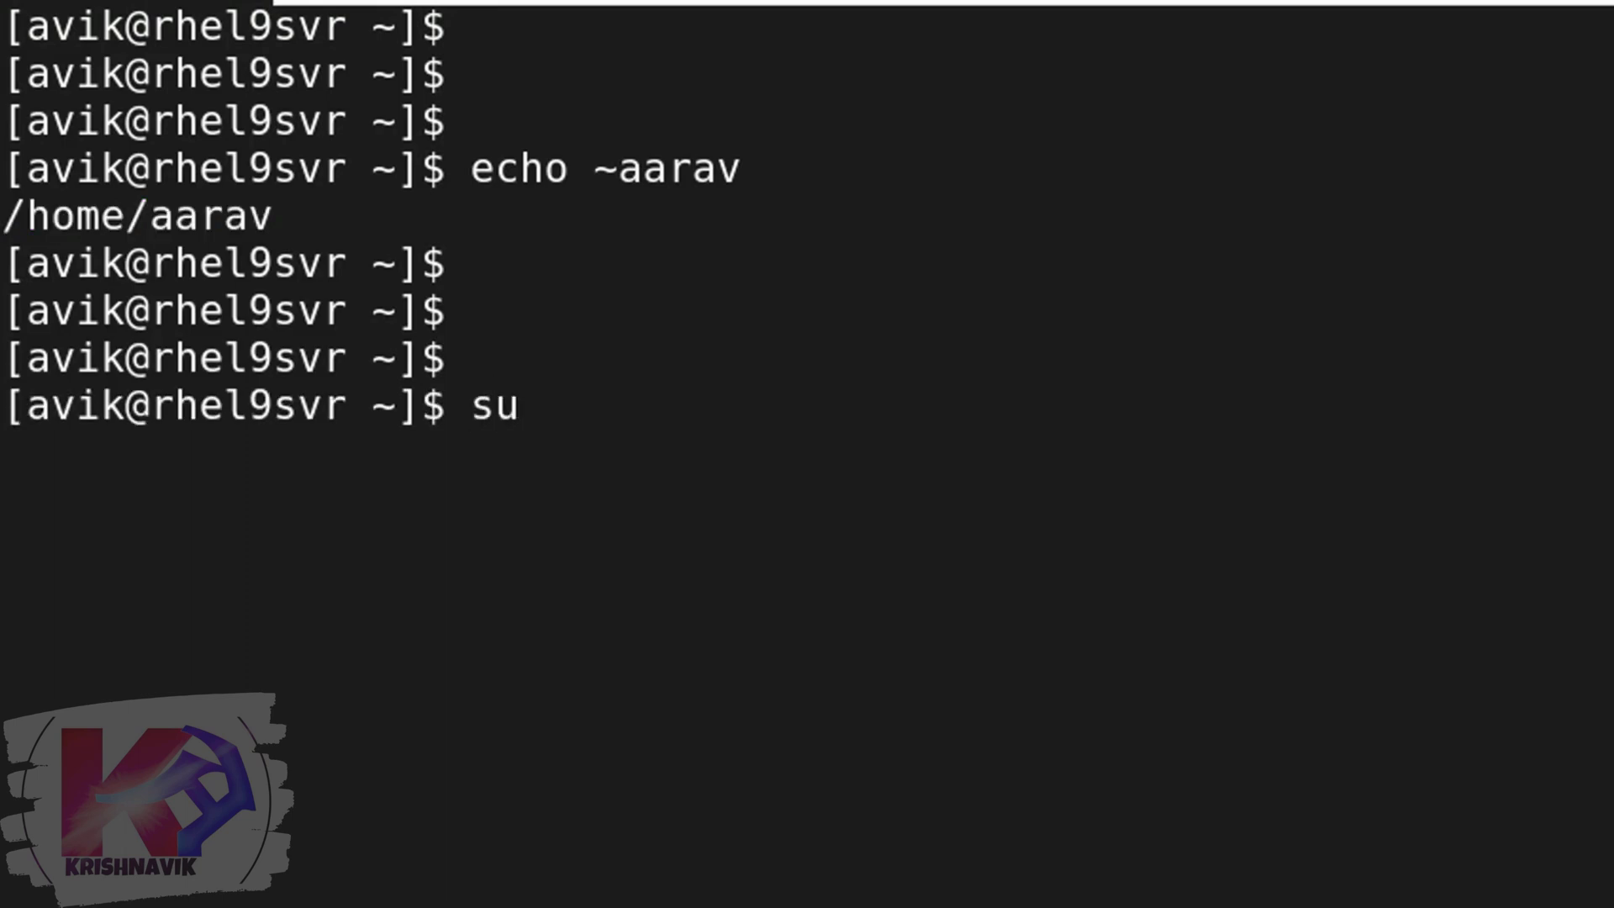
text(- aara)
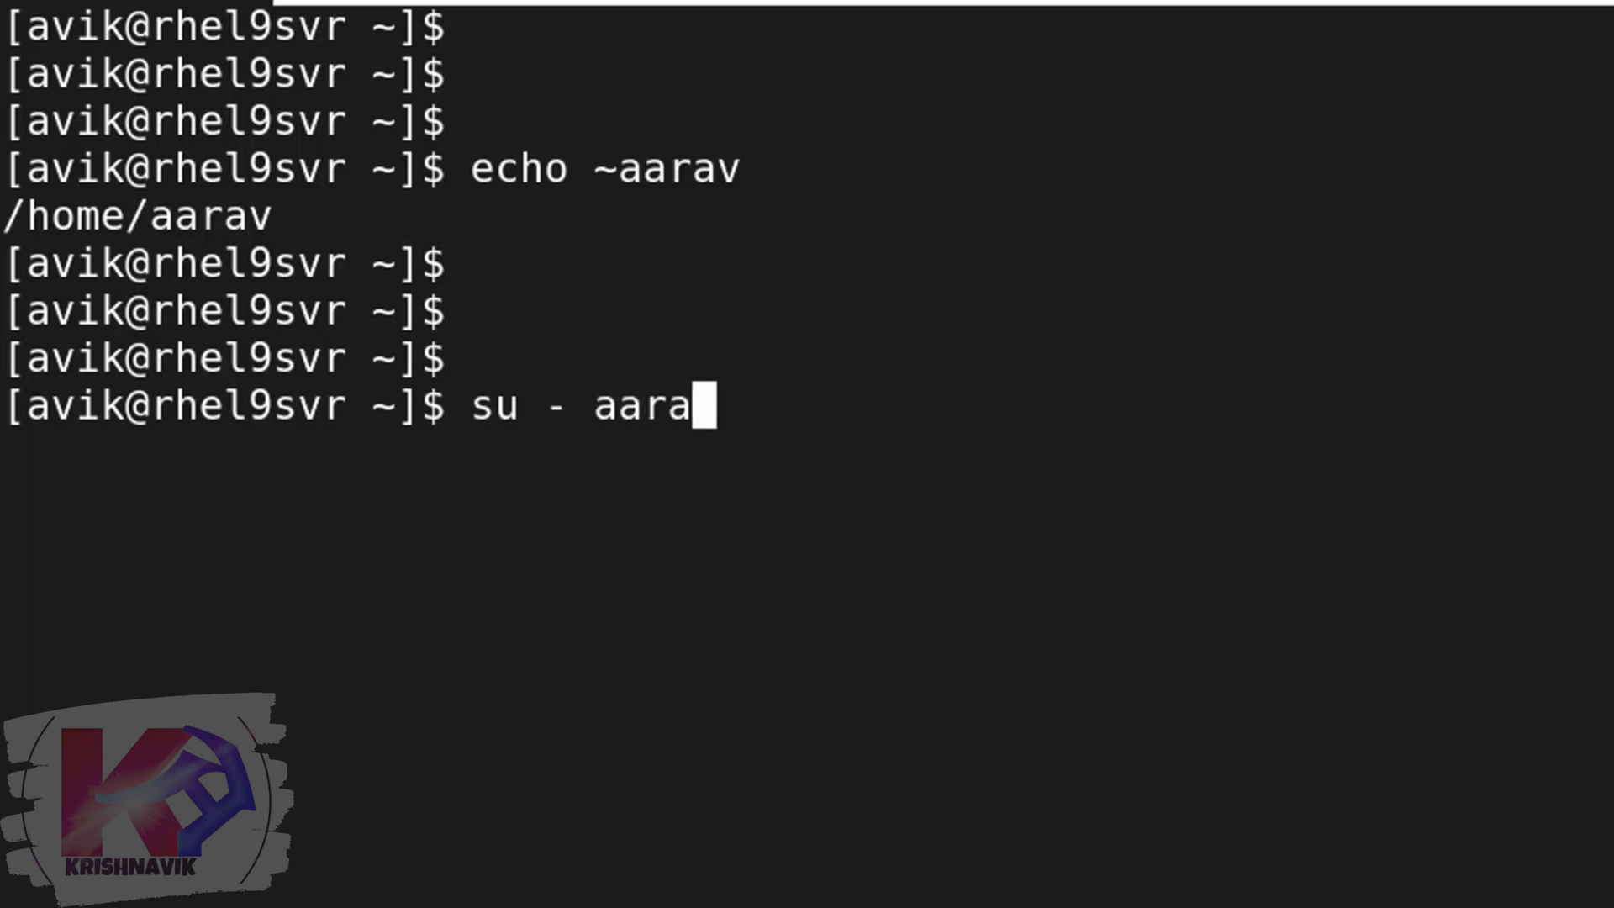
key(Return)
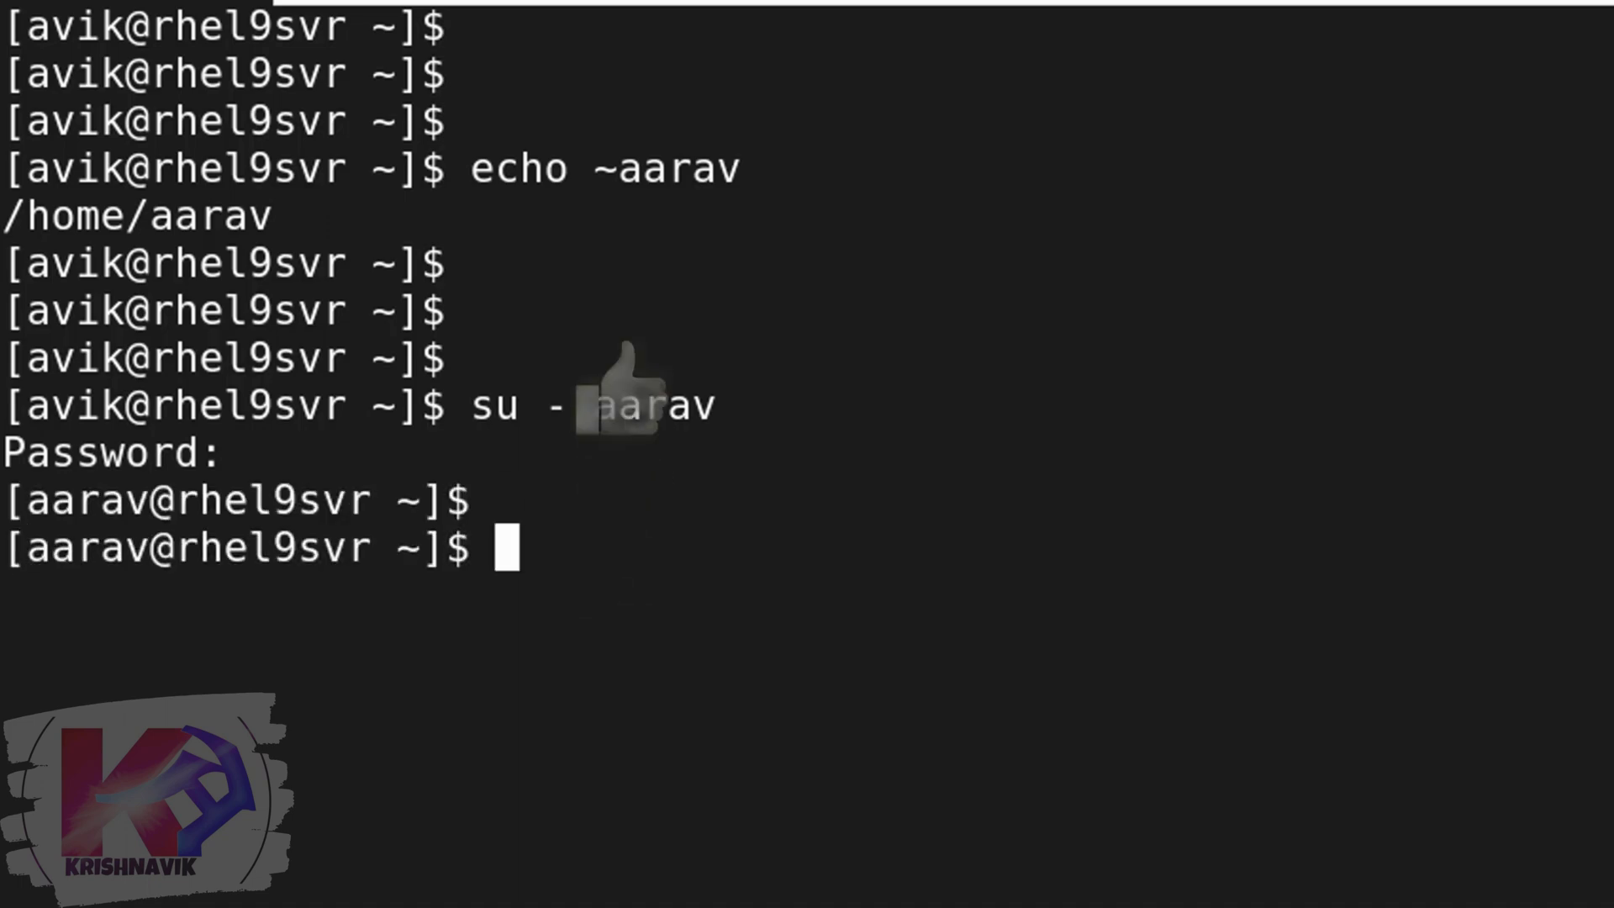
text(whoami)
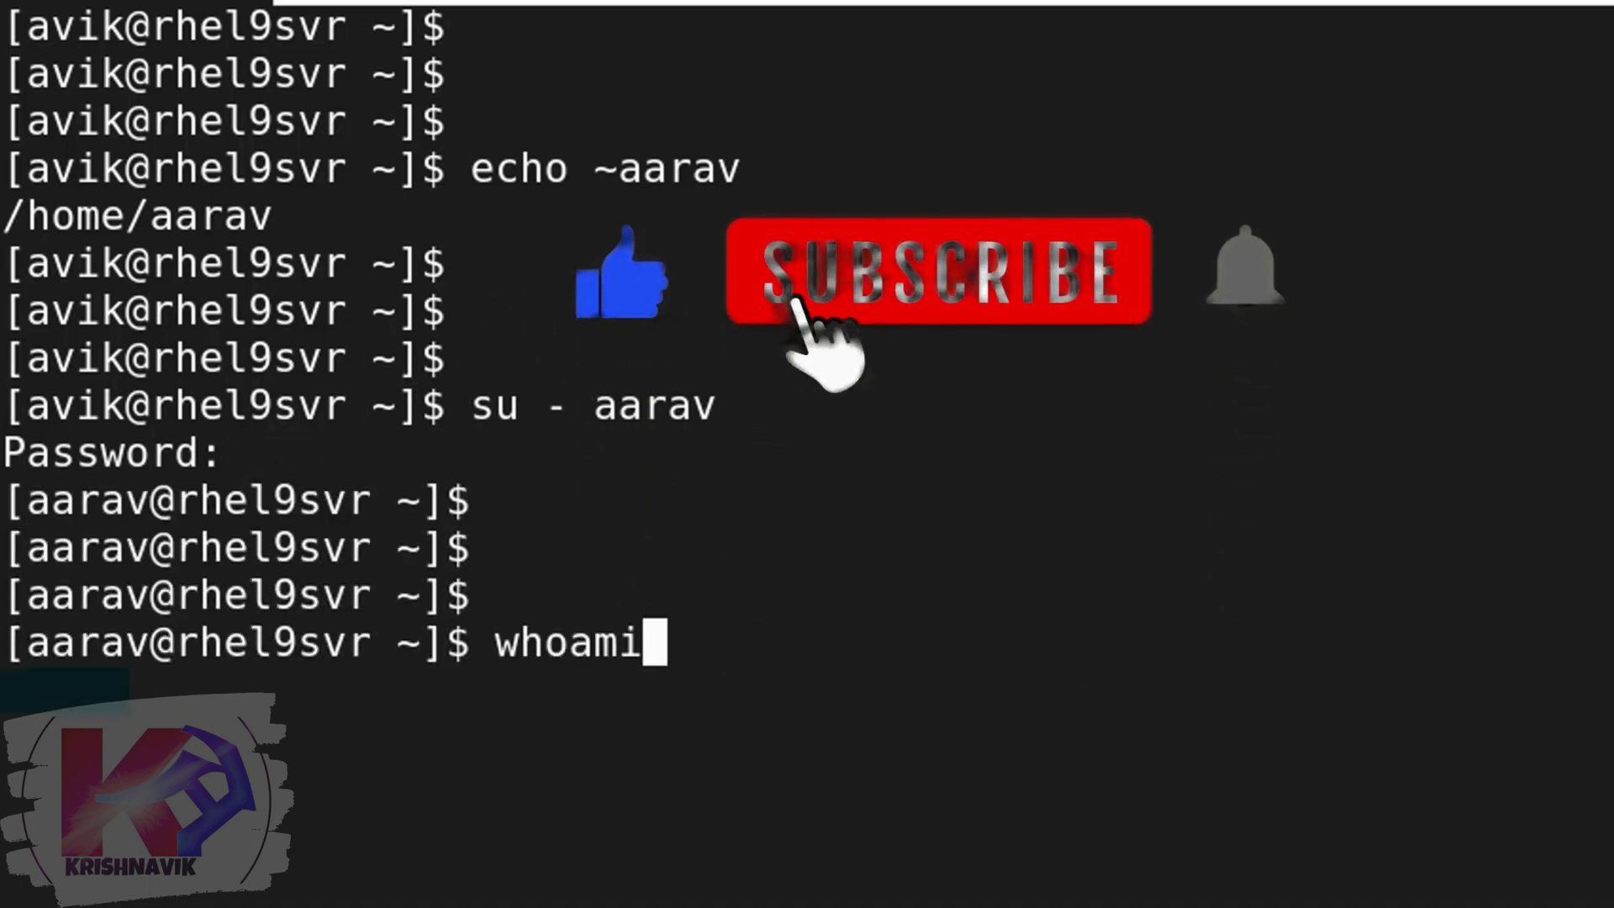
key(Return)
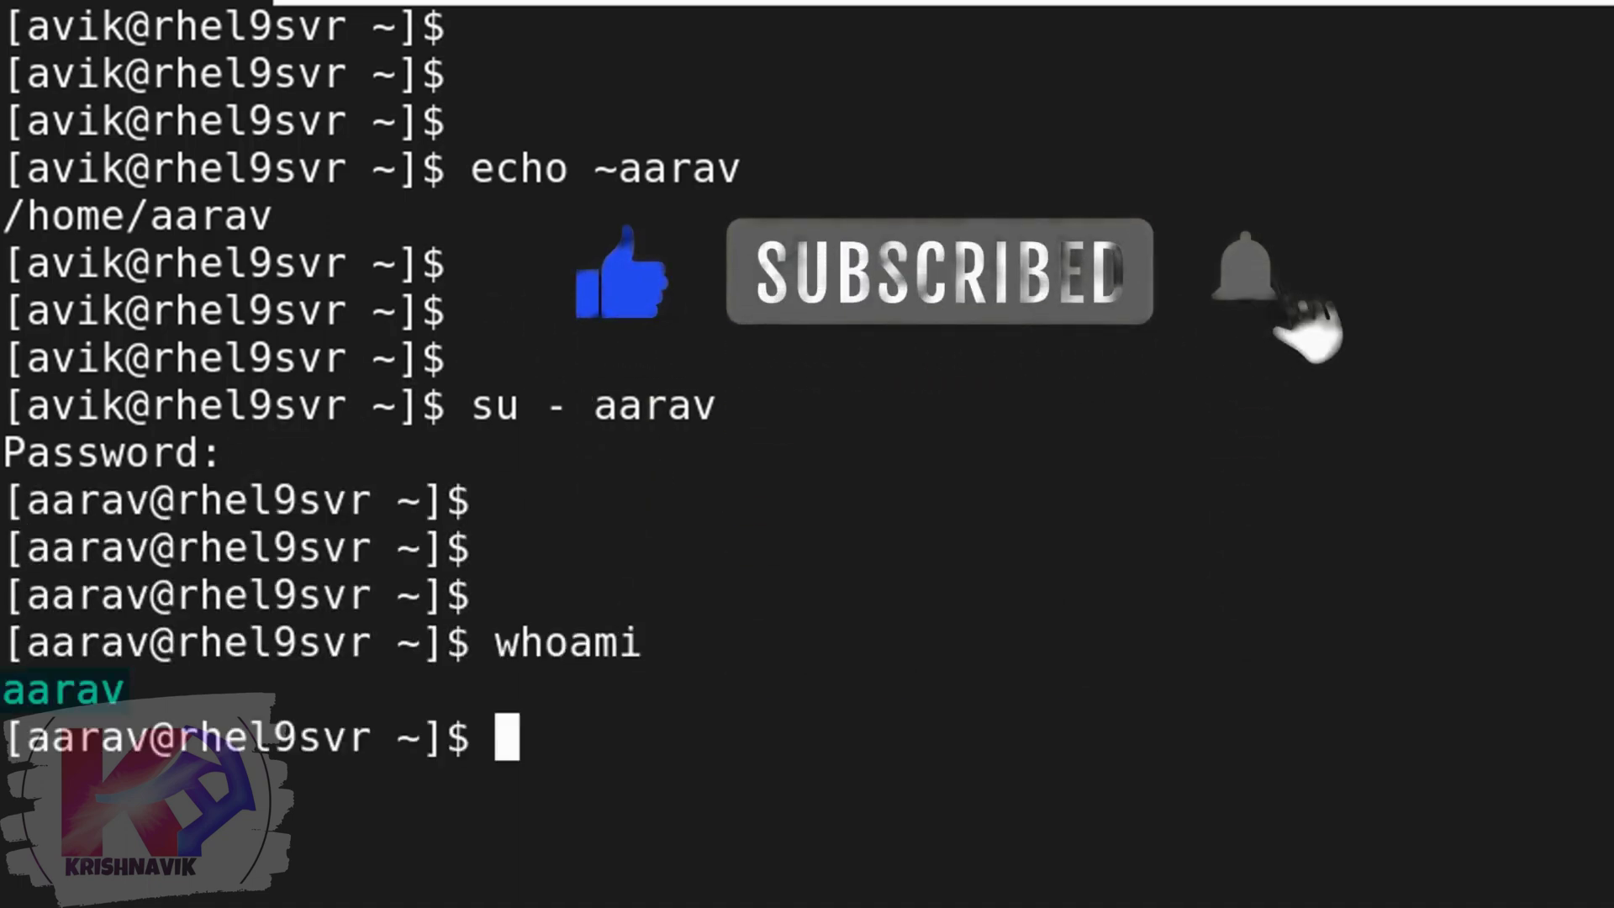